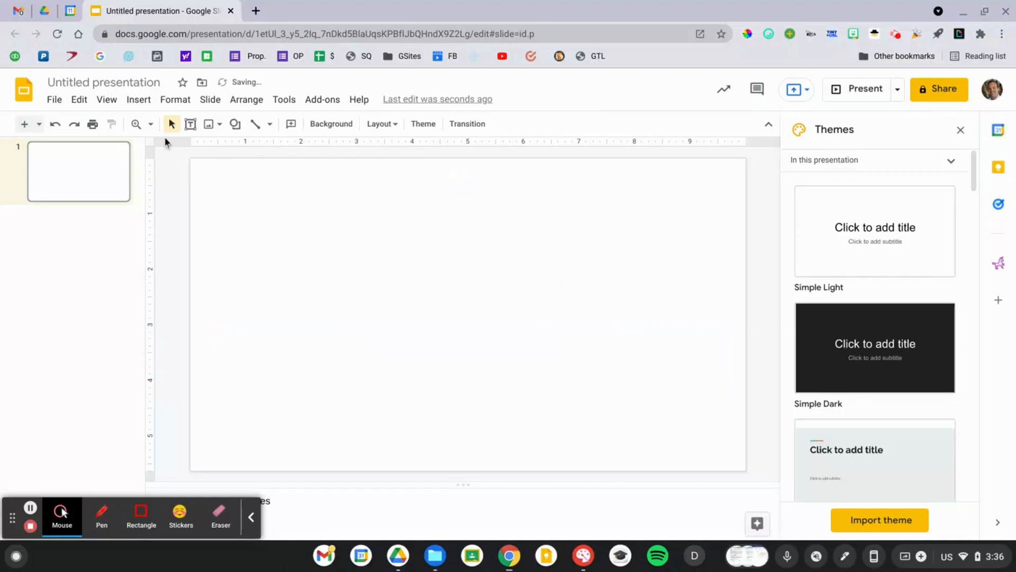
- Search the web for 'halloween' and stretch the jack-o'-lantern graveyard picture across the slide
left_click(138, 99)
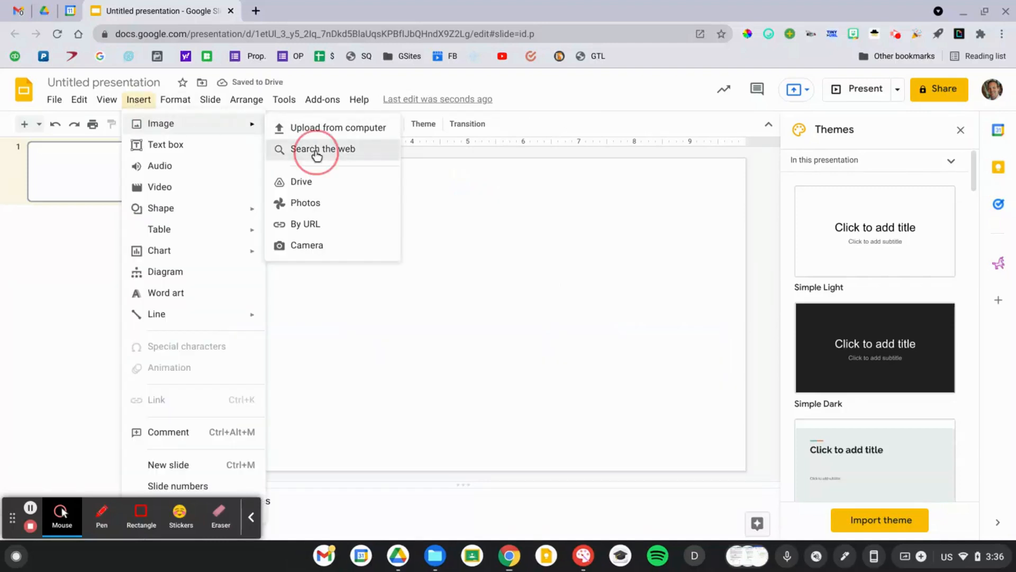
type("halloween background")
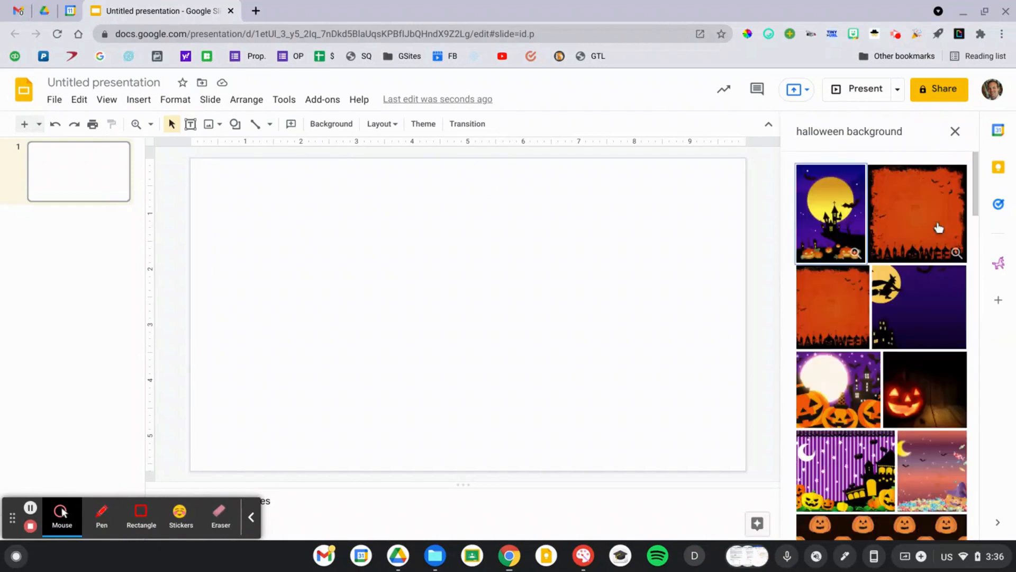
scroll("down", 3)
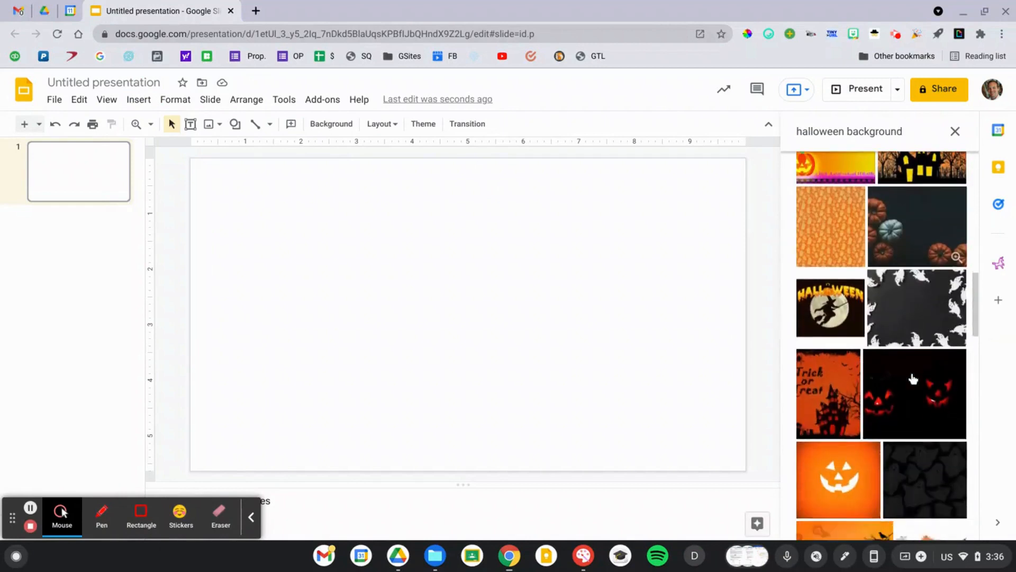
left_click(851, 132)
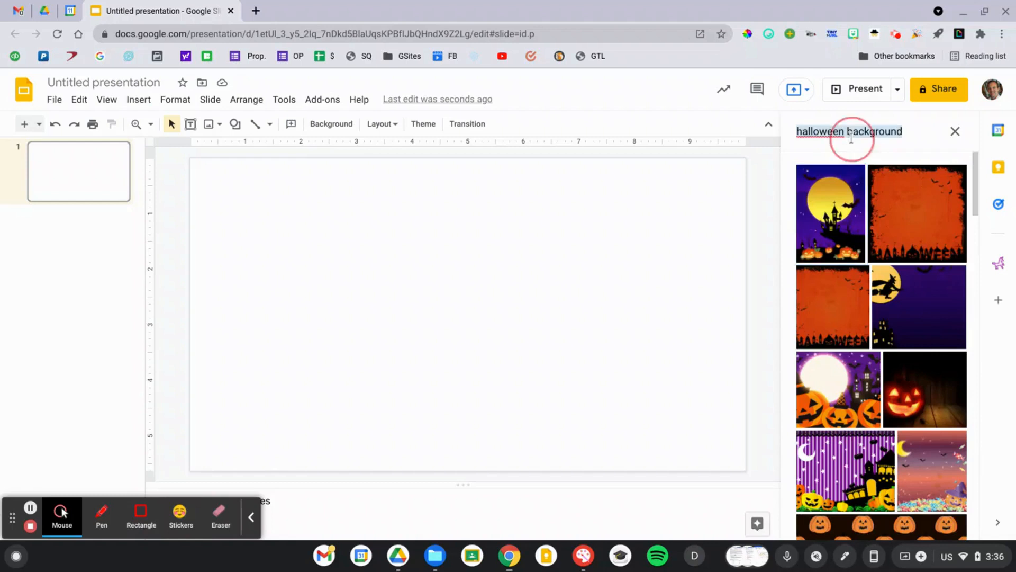
type("spooky field")
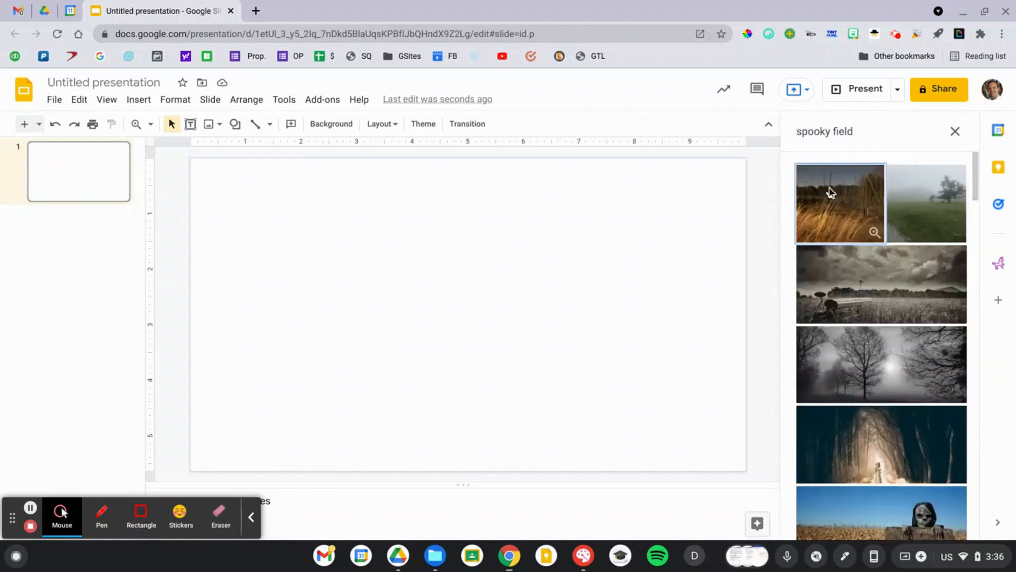
type("ha")
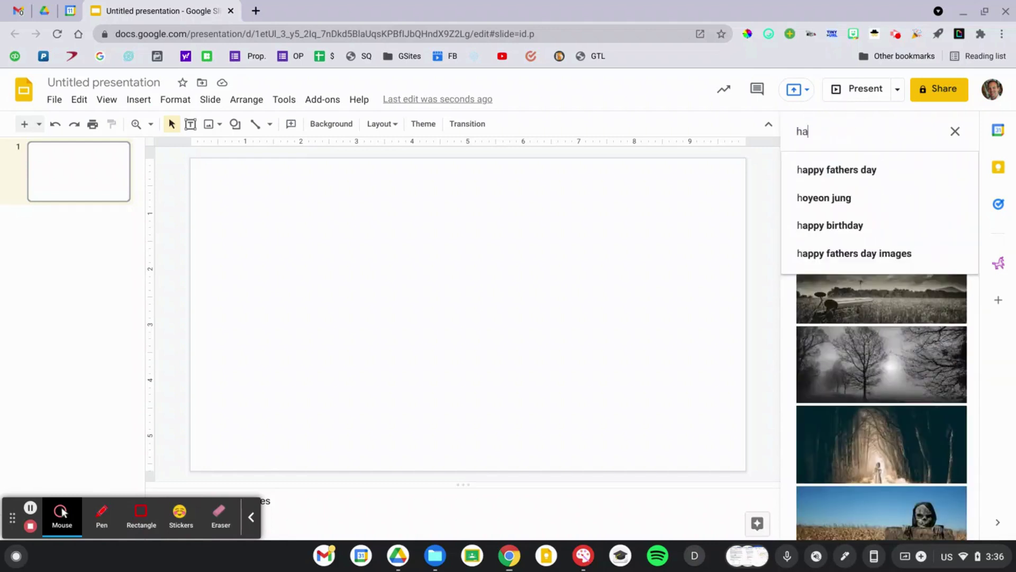
type("halloween")
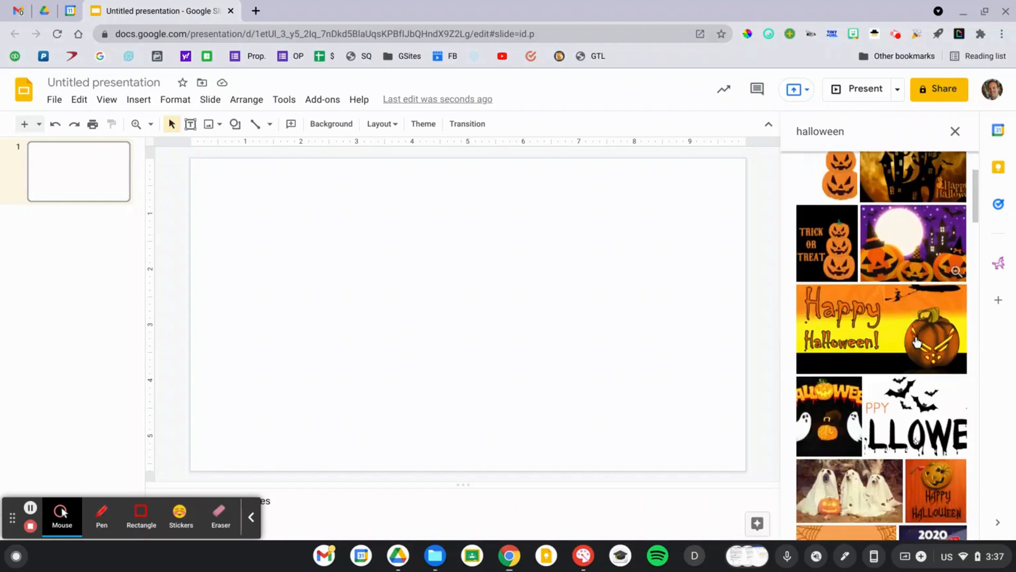
left_click(919, 379)
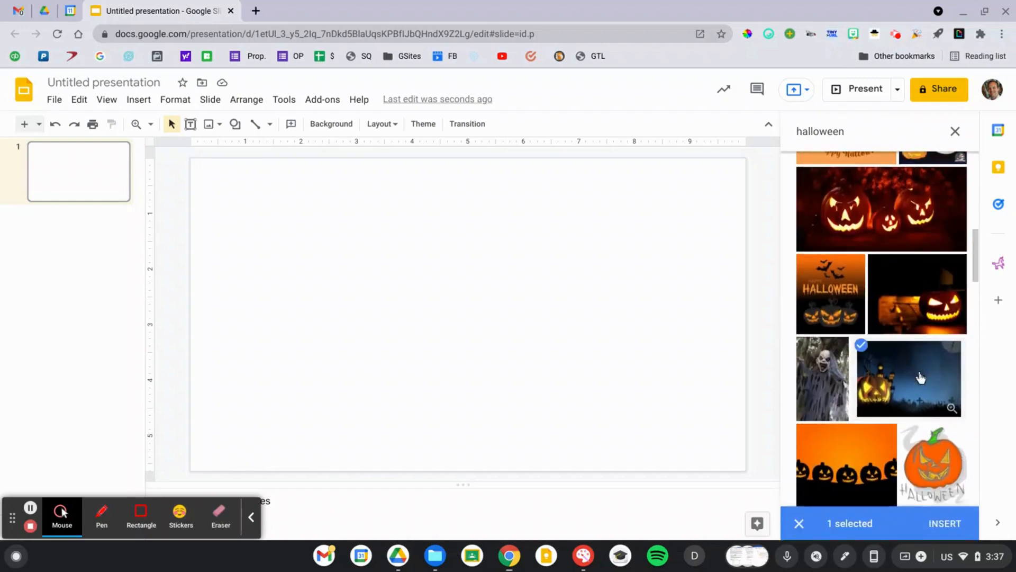
left_click(945, 523)
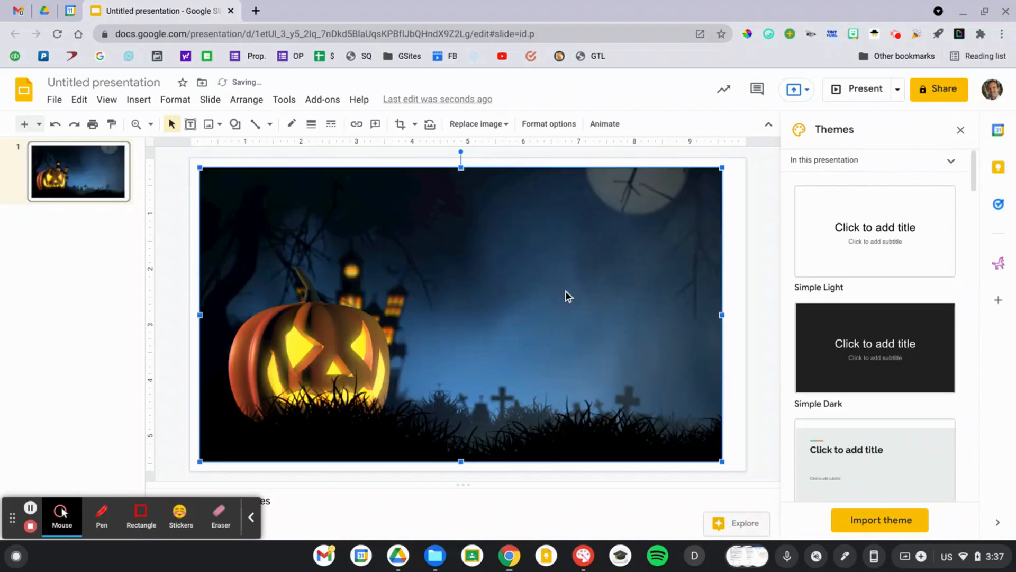
left_click_drag(719, 167, 710, 179)
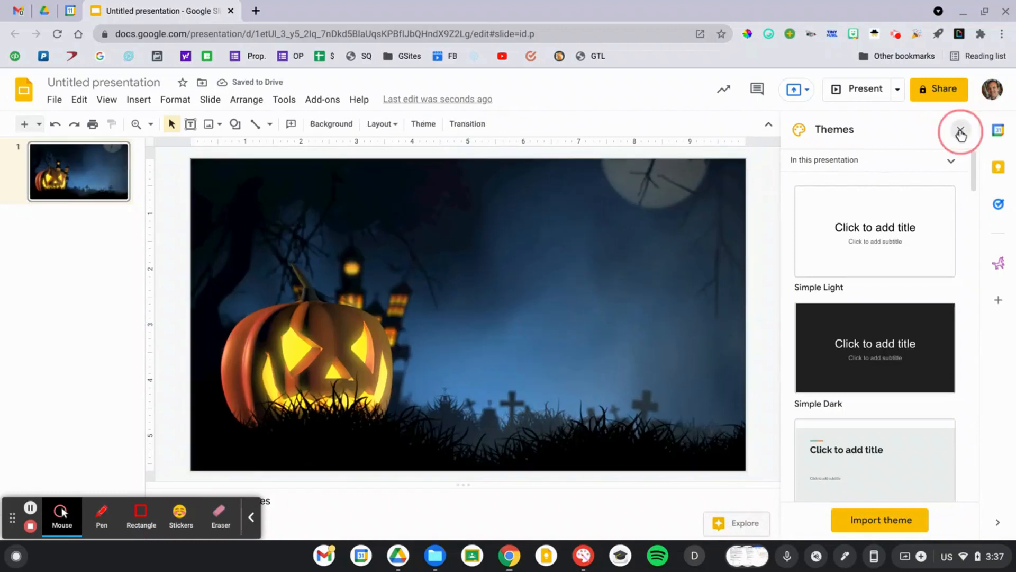
- Add an orange 'Happy Halloween!' headline in Permanent Marker font, then start an oval
left_click(962, 134)
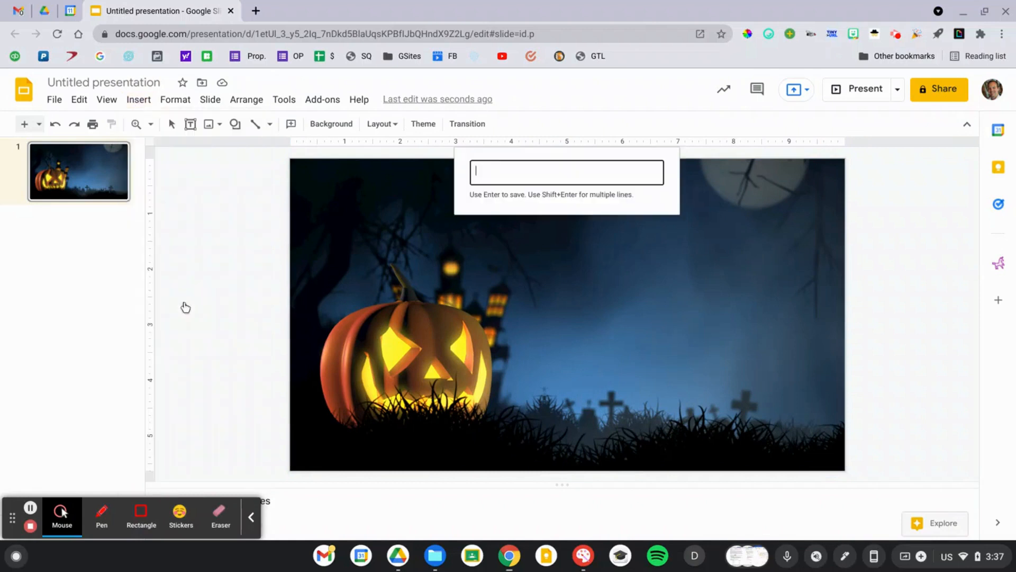
type("Happy Halloween!")
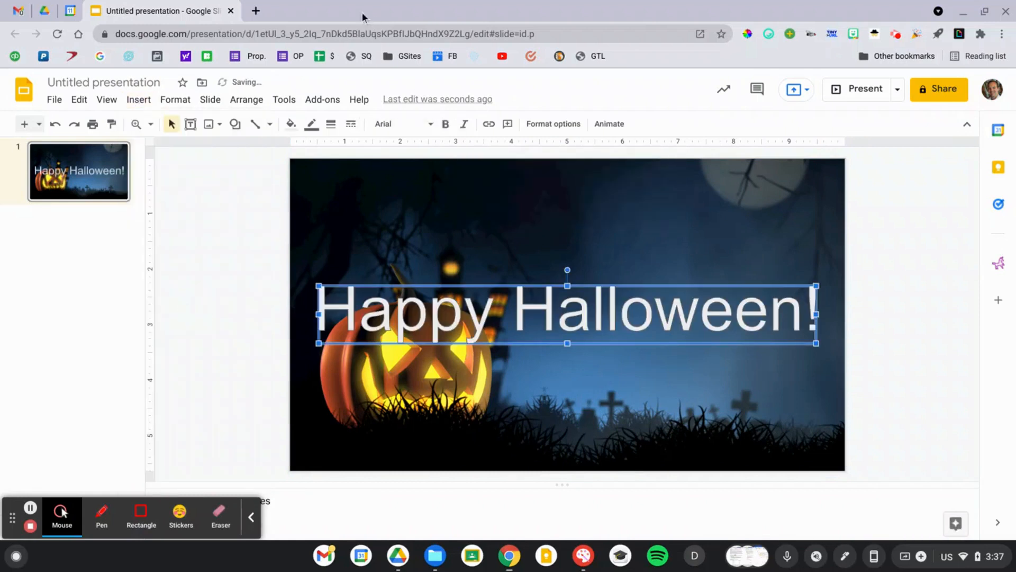
left_click(399, 124)
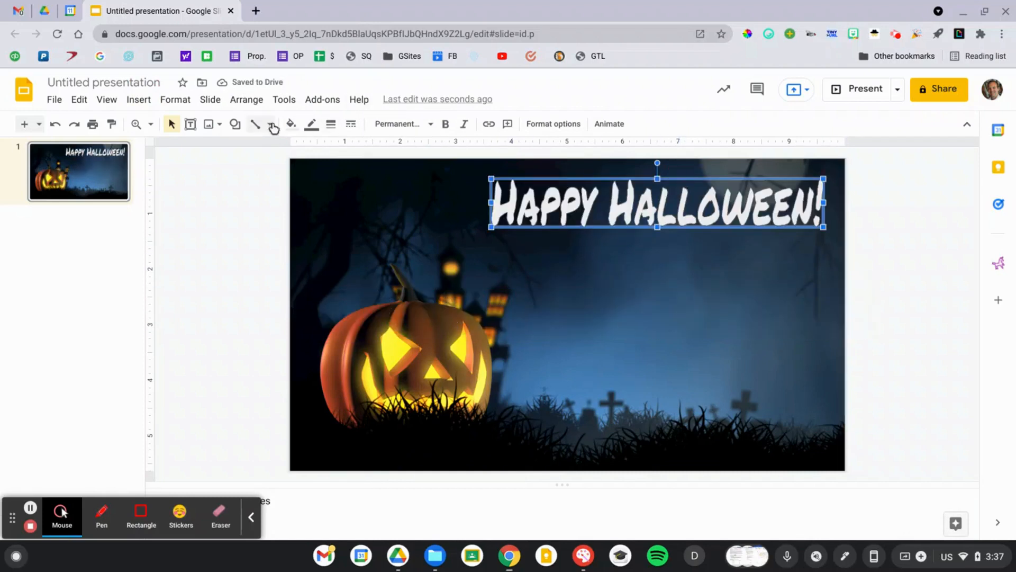
left_click(311, 124)
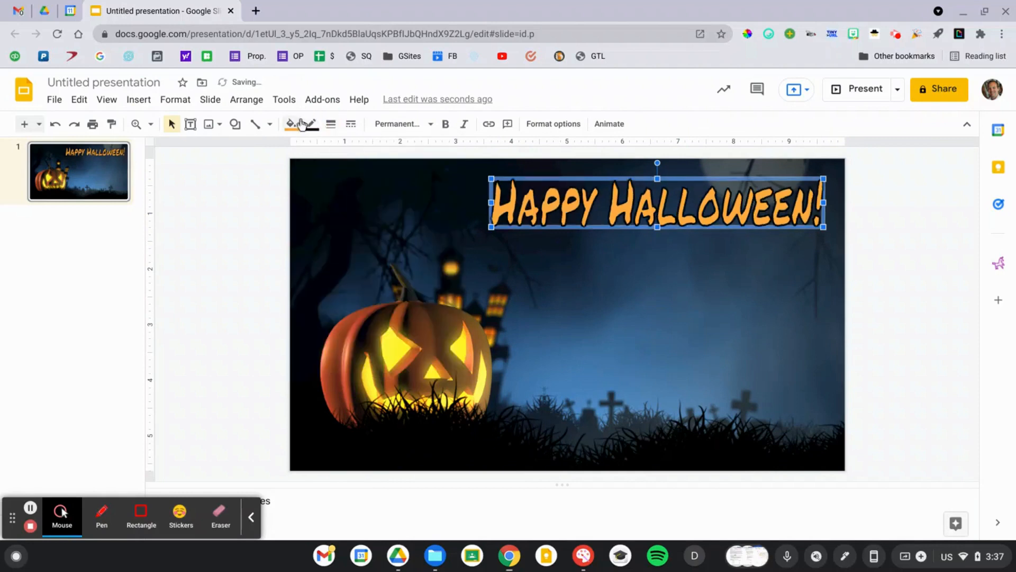
left_click(312, 124)
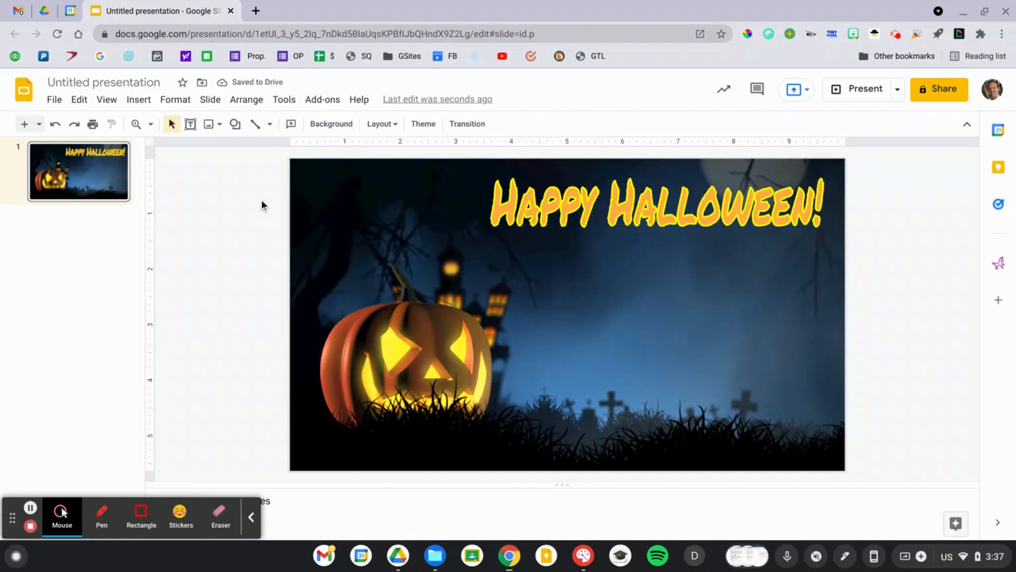
left_click(235, 123)
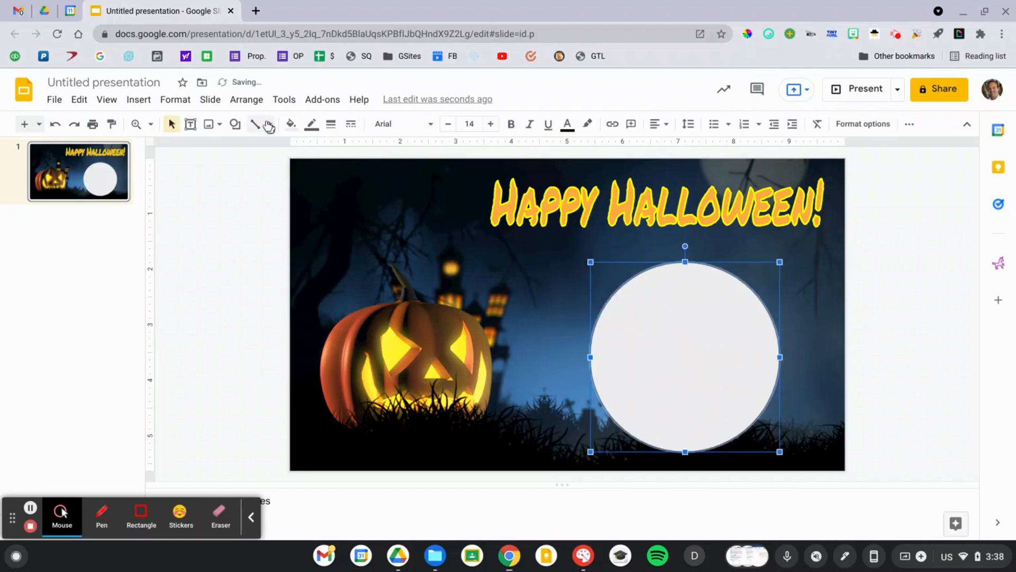
- Fill the circle orange and add a green rectangle stem above it
left_click(290, 123)
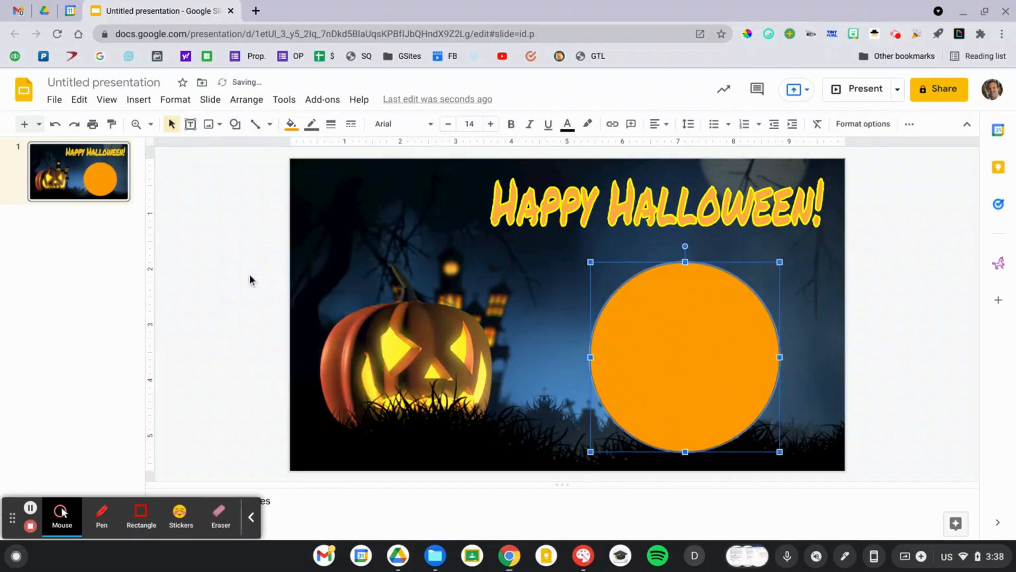
left_click(235, 124)
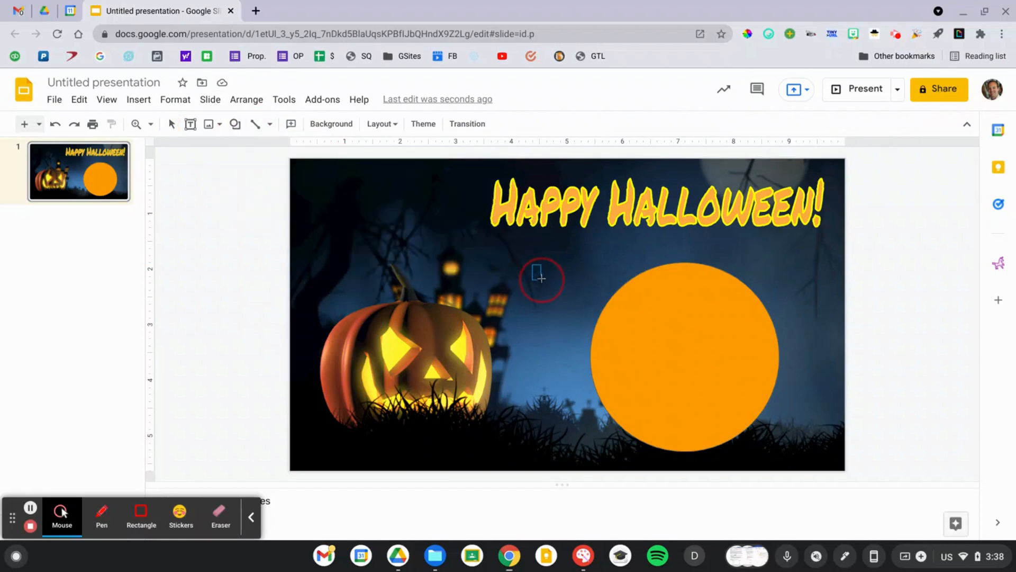
left_click(291, 123)
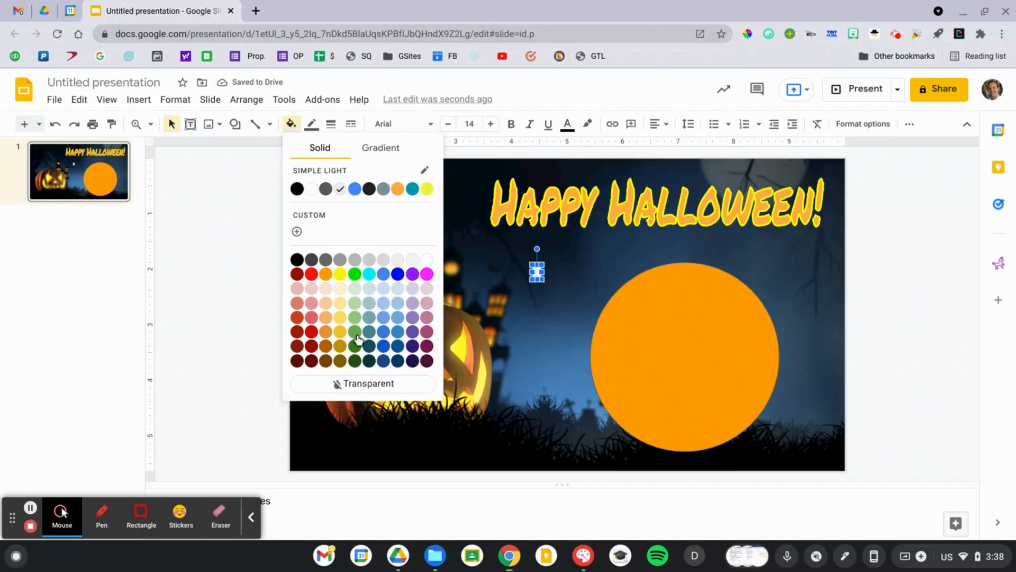
left_click(649, 270)
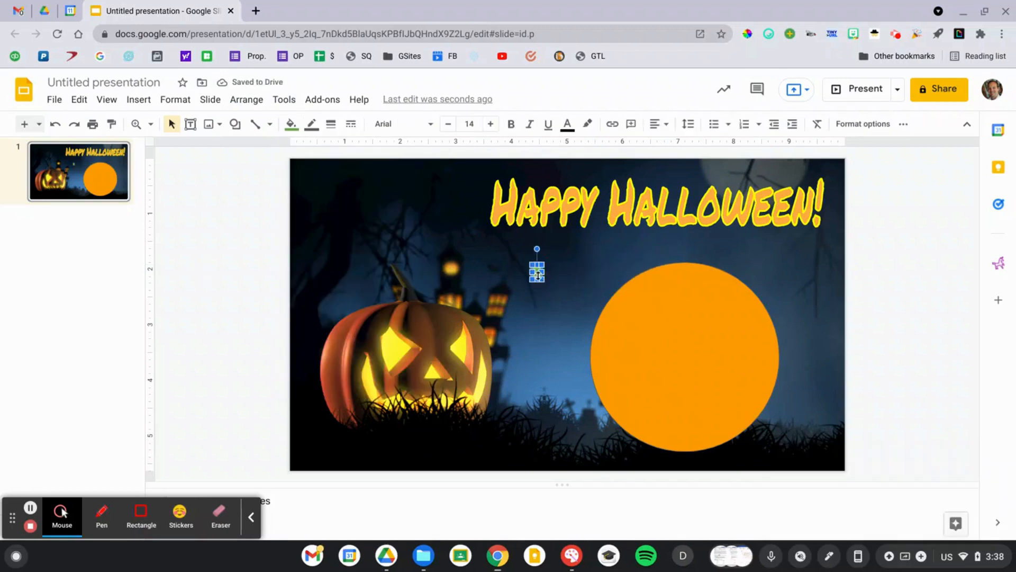
- Zoom to 100% and give the orange circle a black outline
left_click(155, 124)
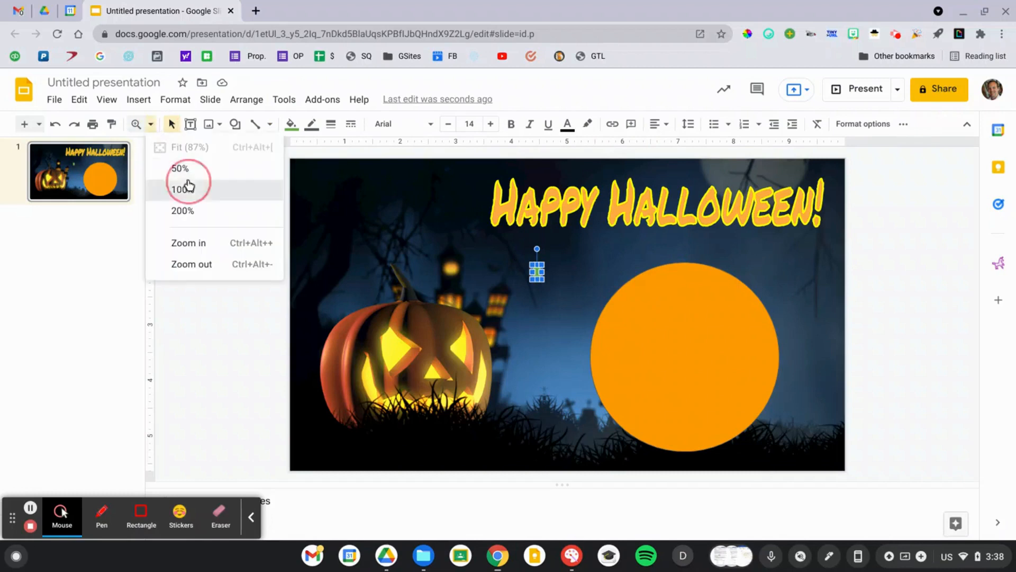
left_click(181, 189)
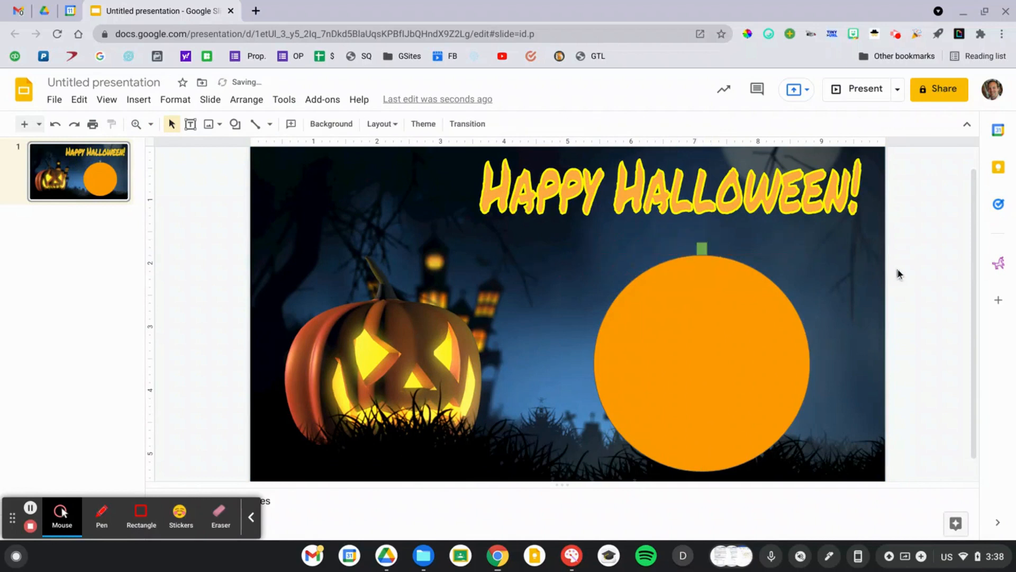
left_click(703, 250)
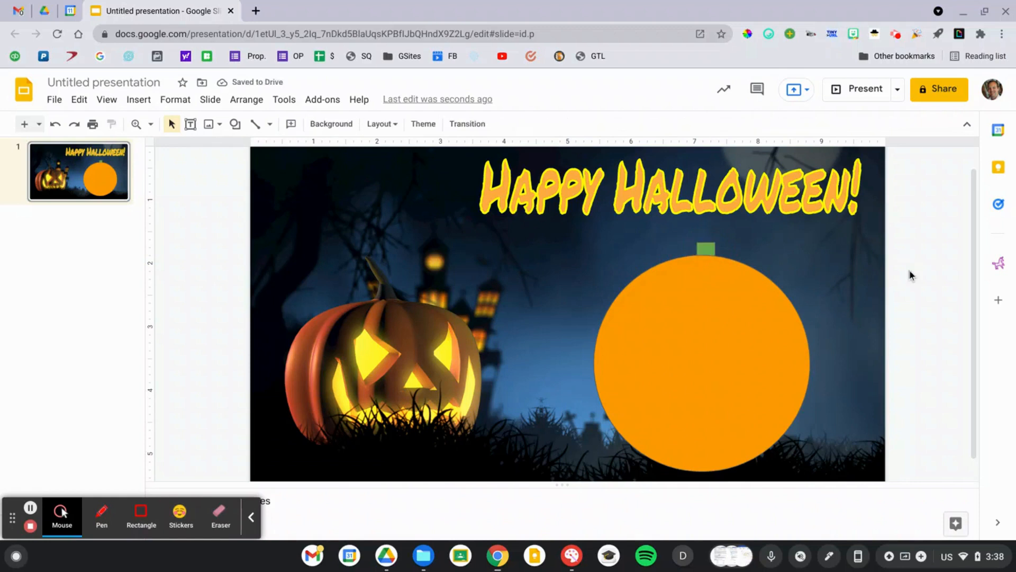
left_click(701, 362)
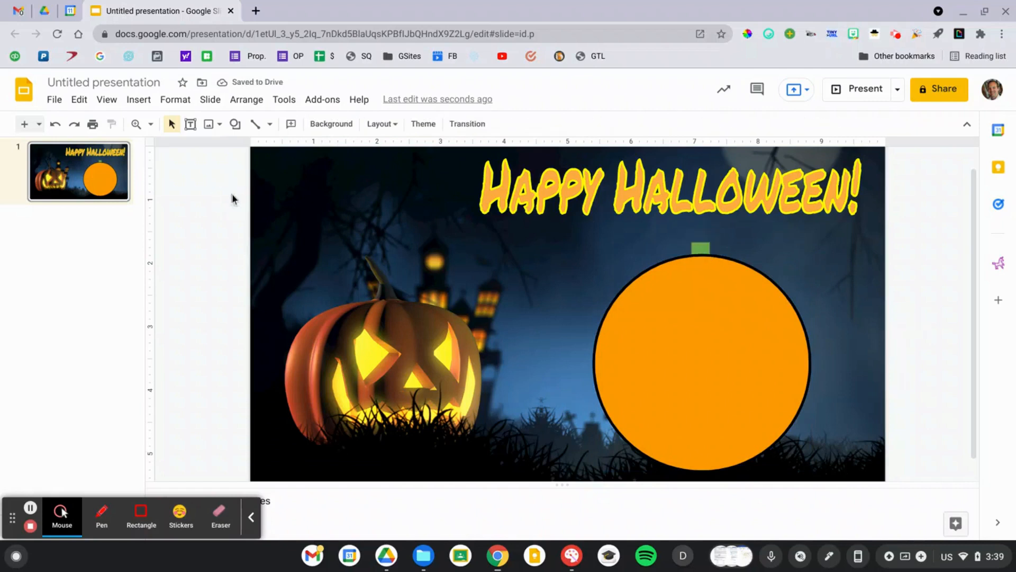
left_click(235, 124)
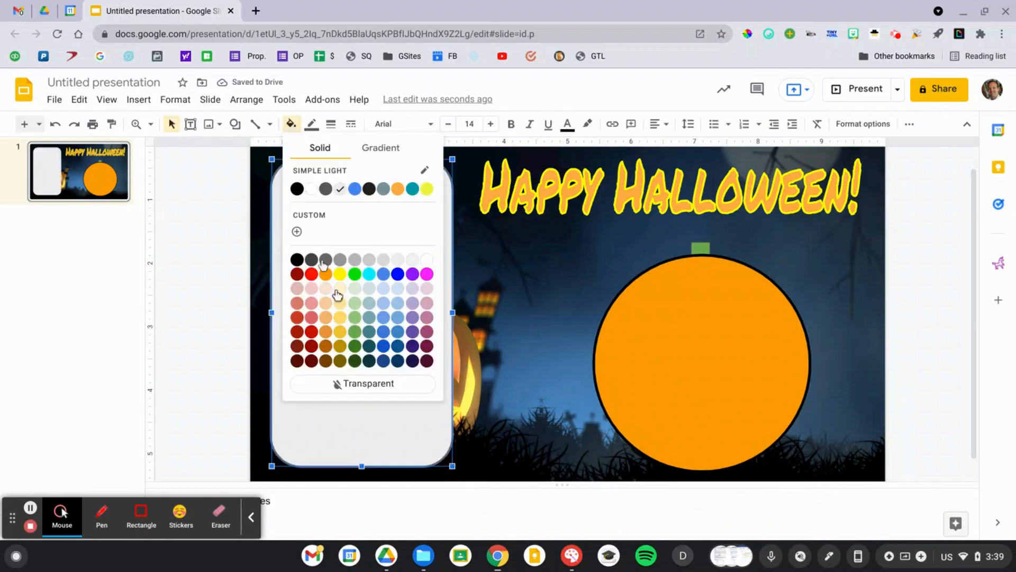
- Give the rounded rectangle a semi-transparent light grey fill and check zoom options
left_click(296, 232)
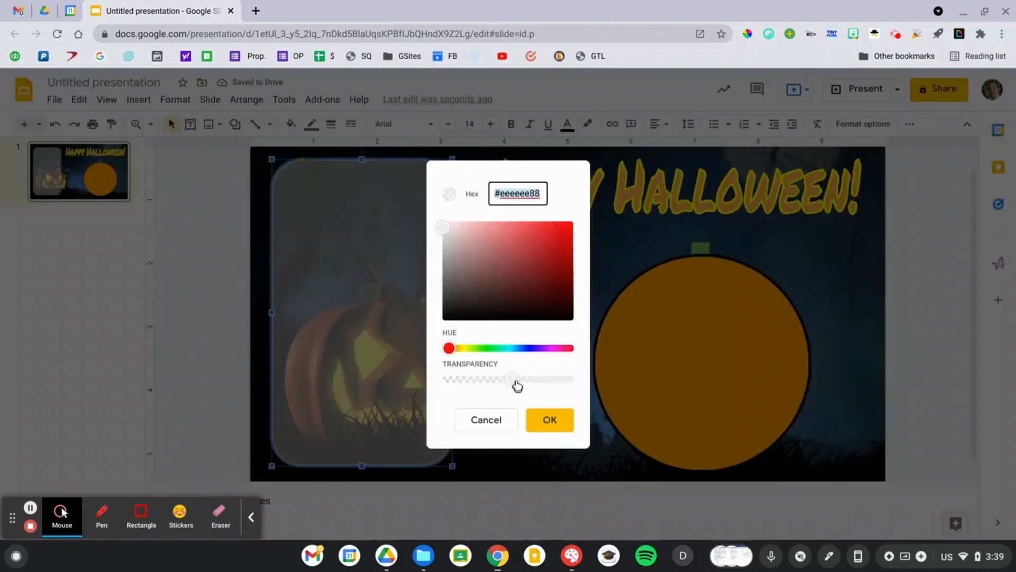
left_click(550, 419)
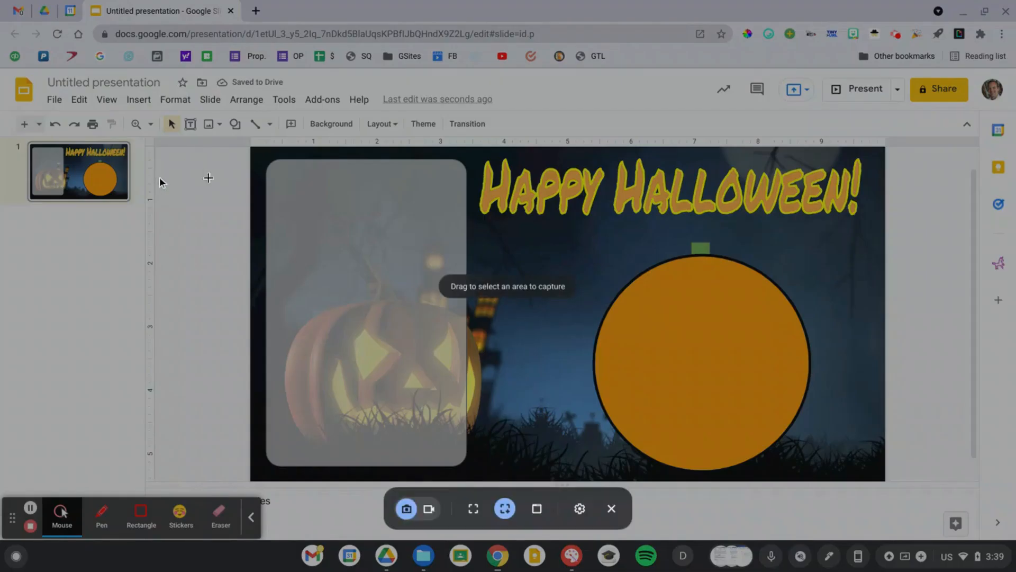
left_click(156, 124)
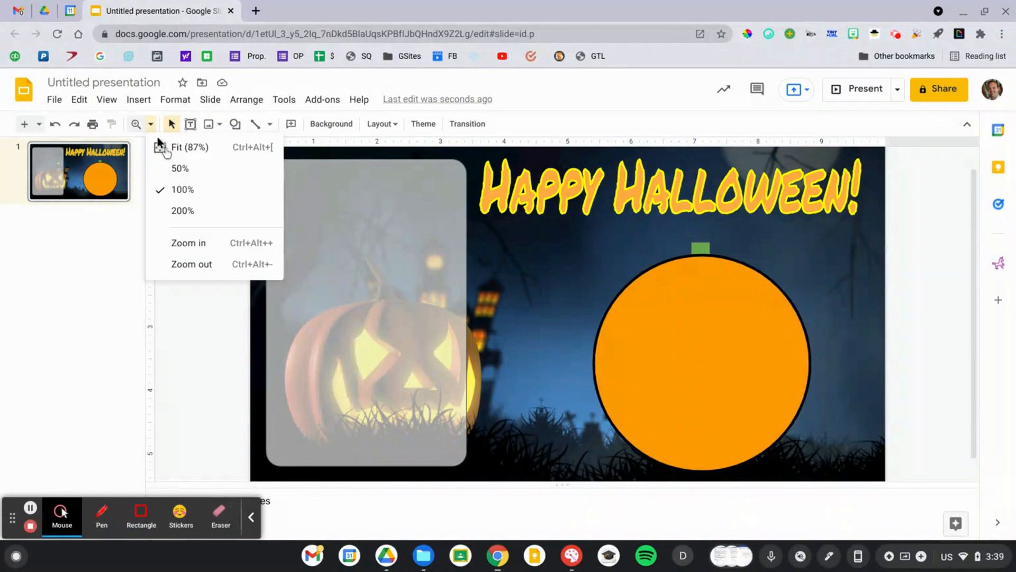
- Download the slide as a PNG and upload it as slide 2's background
left_click(54, 99)
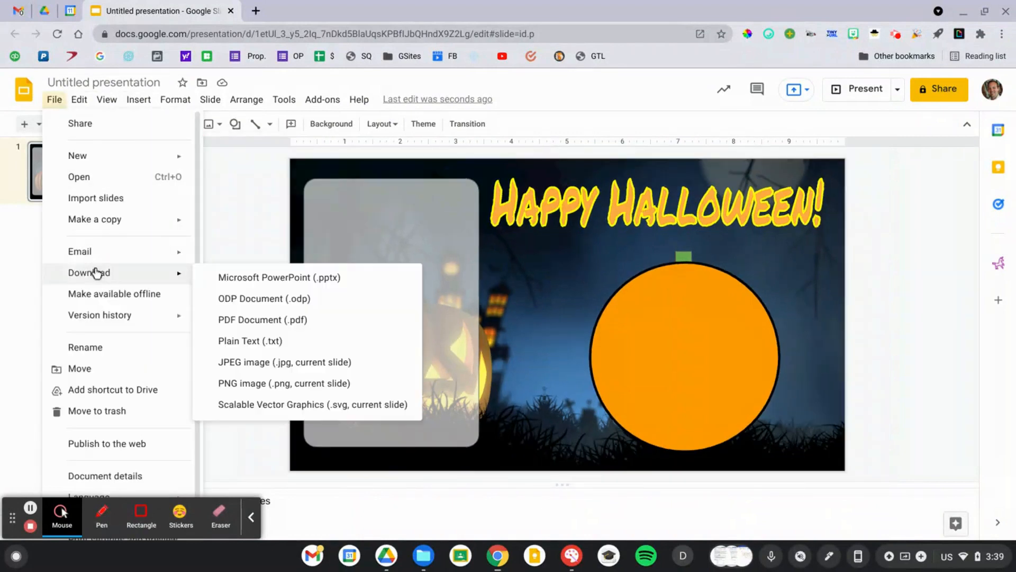
left_click(284, 383)
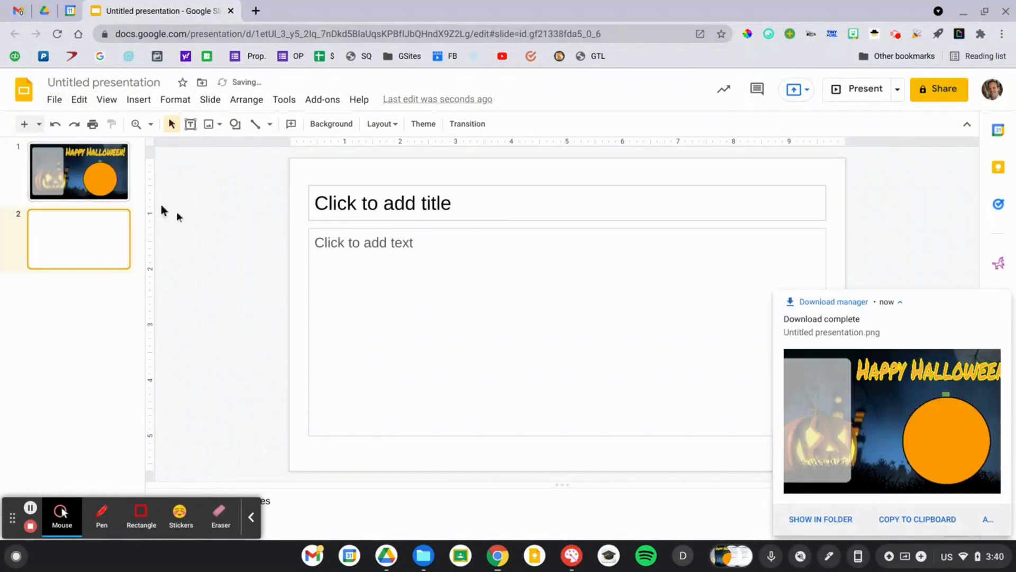
left_click(210, 99)
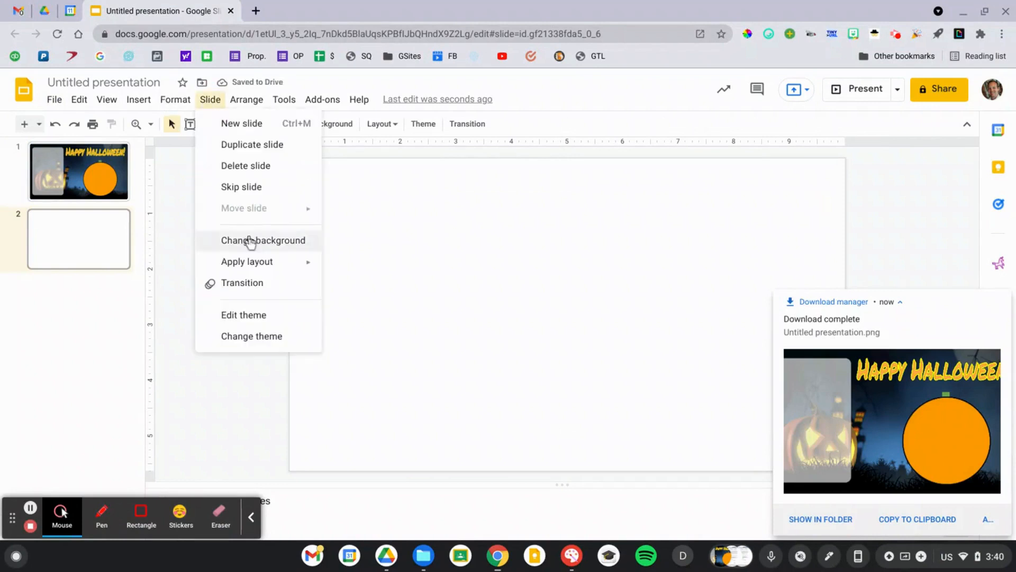
left_click(263, 240)
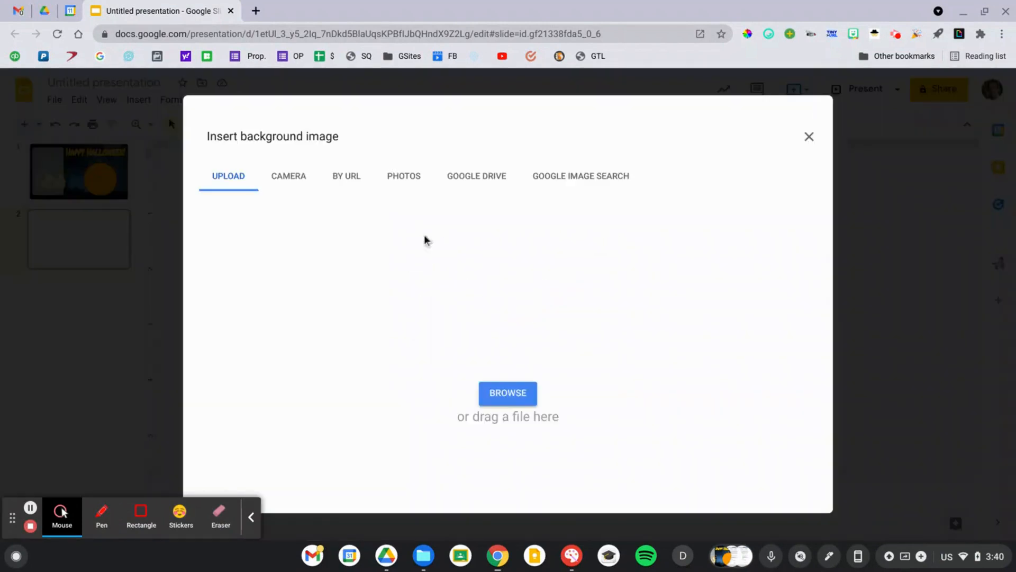
left_click(507, 392)
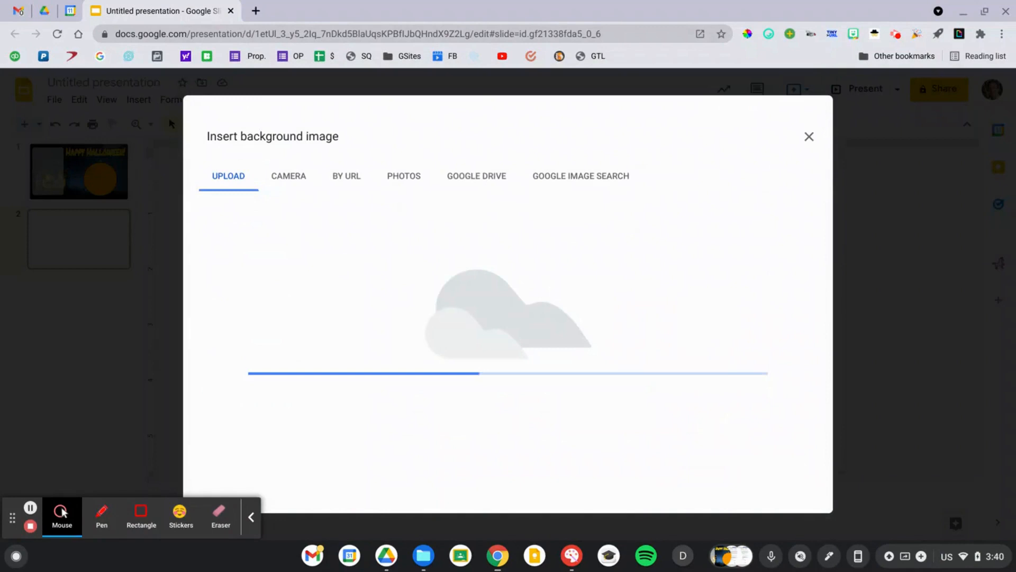
left_click(809, 136)
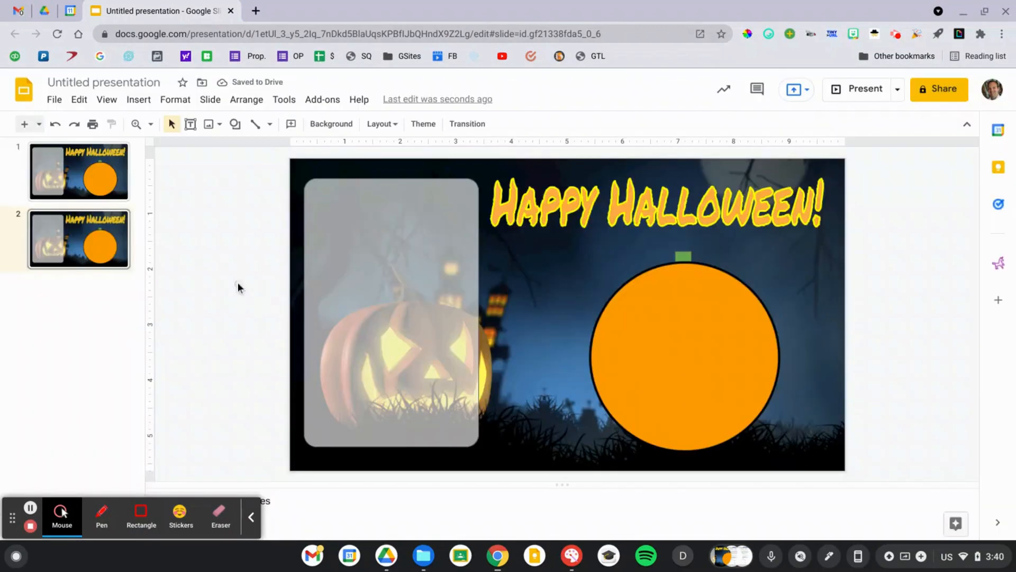
mouse_move(348, 182)
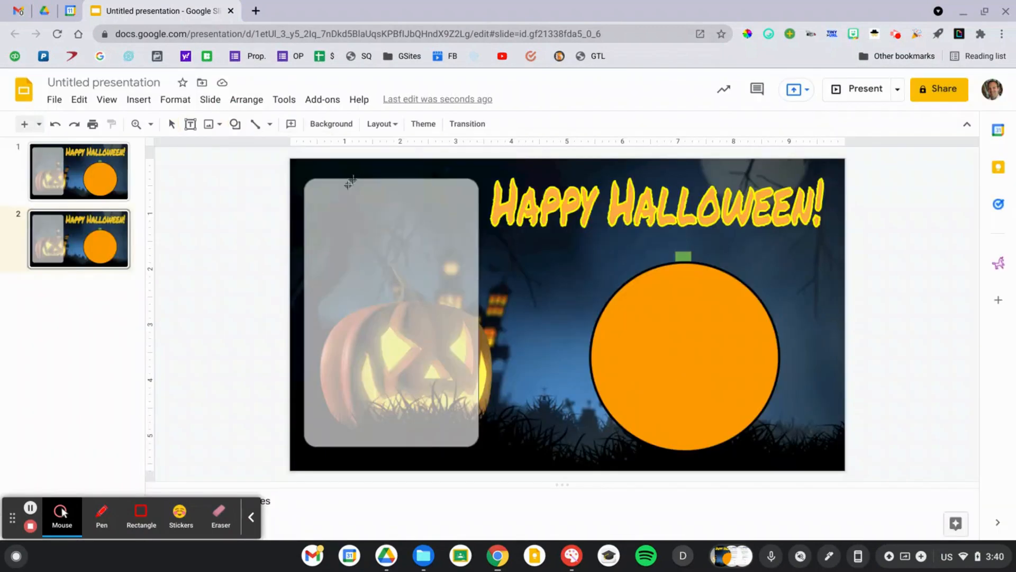
left_click(291, 124)
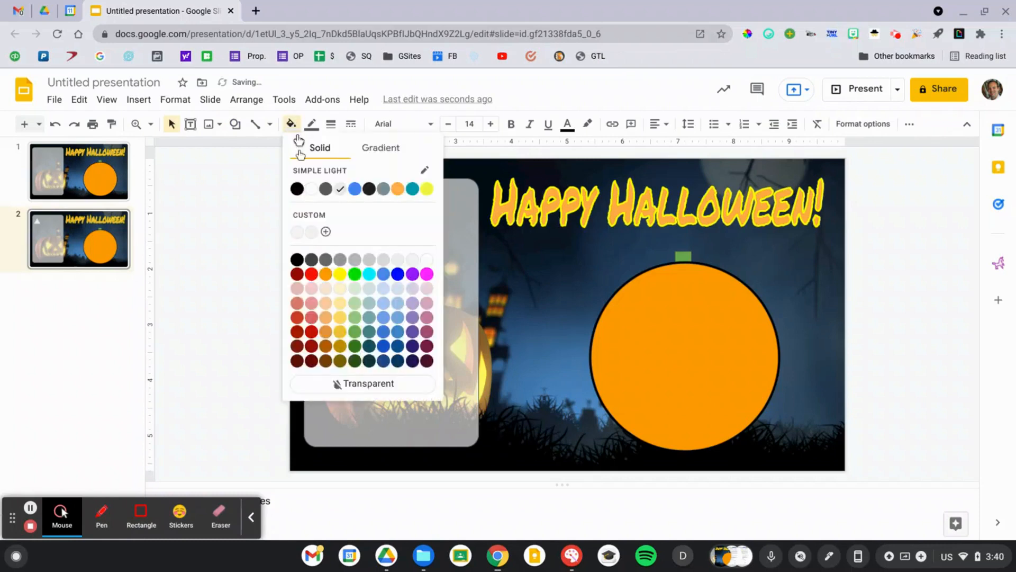
- Fill the triangle black and add an upside-down copy beside it
left_click(339, 217)
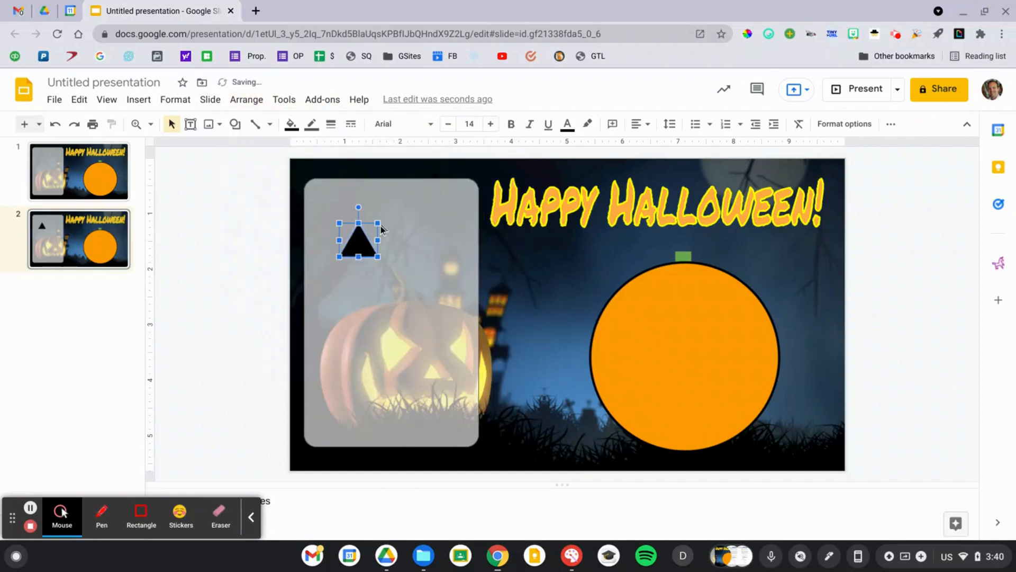
left_click_drag(358, 238, 341, 213)
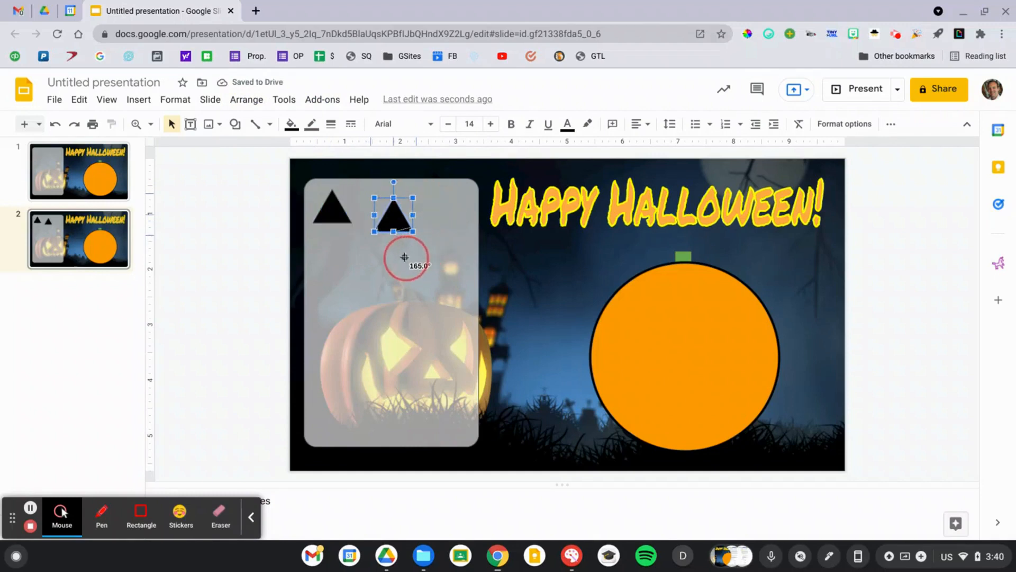
left_click_drag(404, 257, 393, 182)
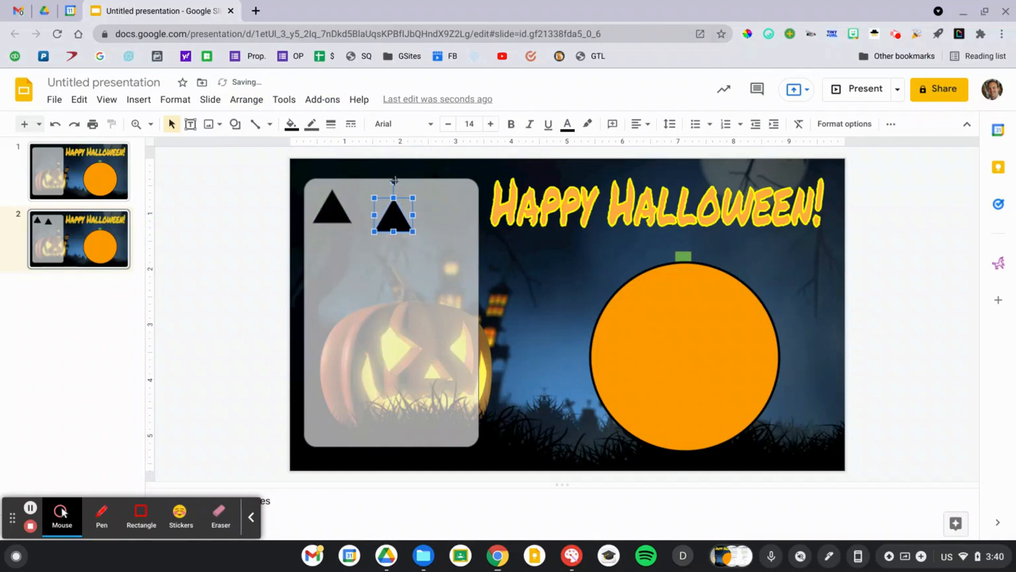
left_click(373, 204)
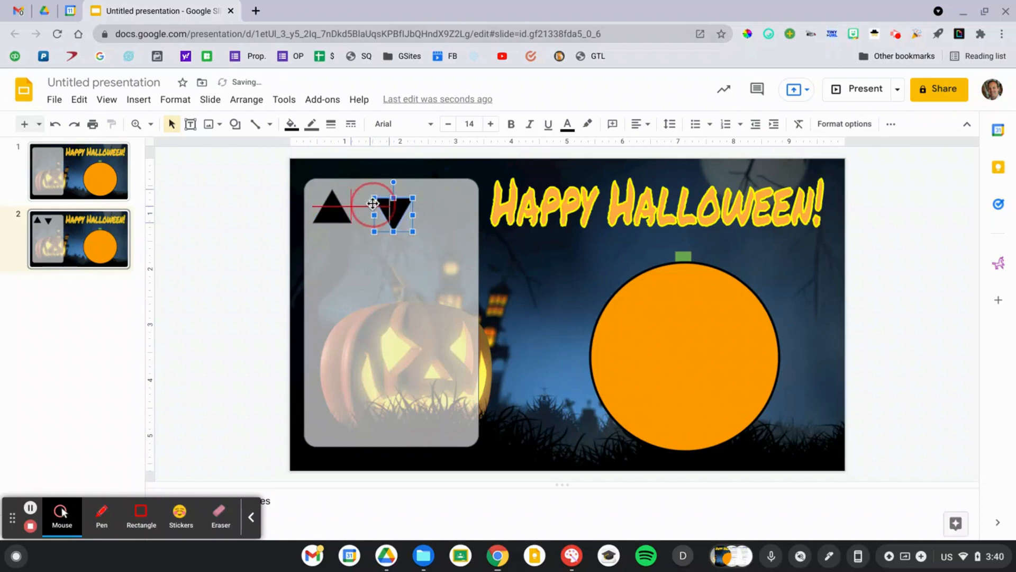
- Draw black circles, align them, and move one into the row beside the triangles
left_click(235, 124)
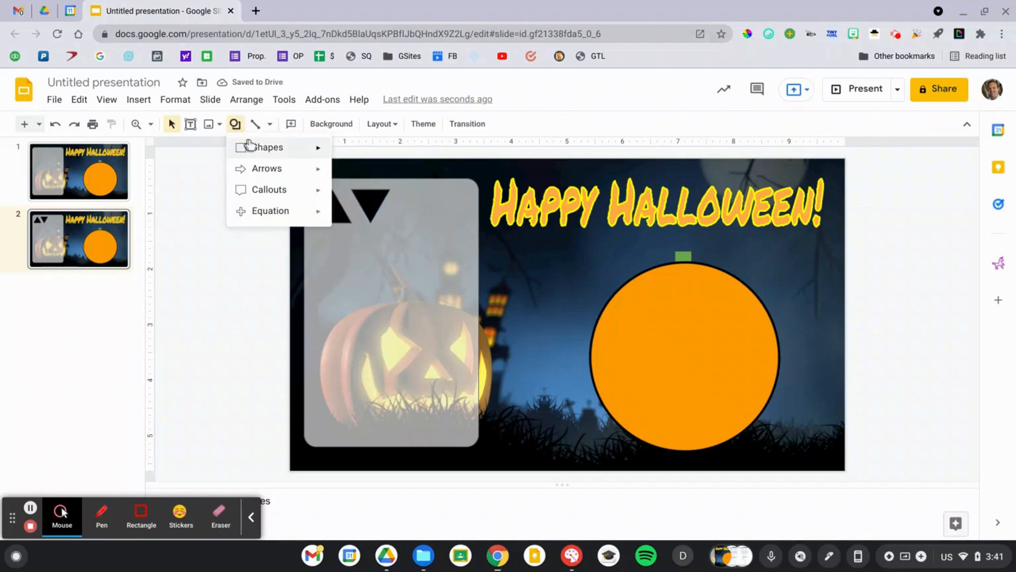
left_click(266, 147)
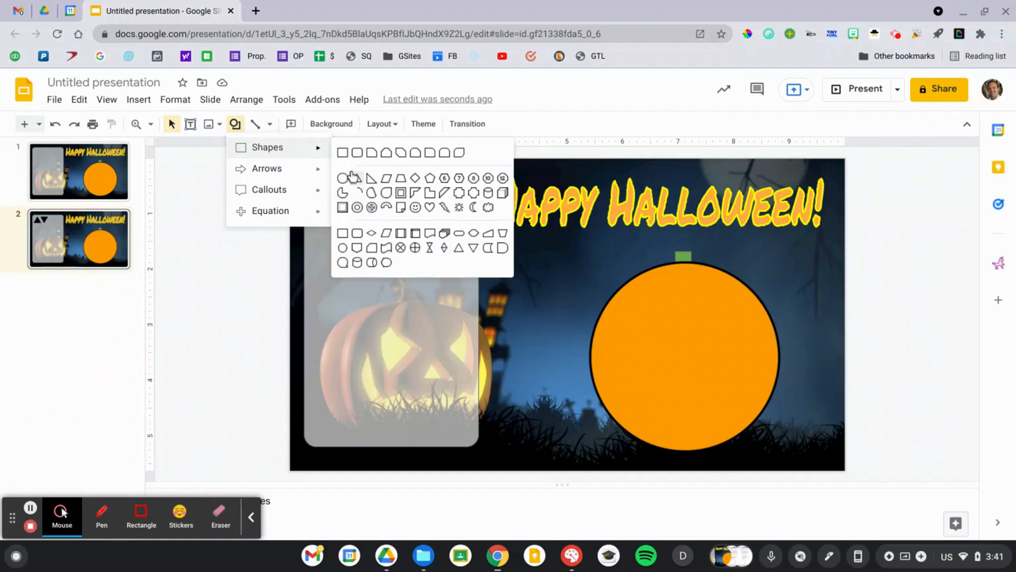
left_click(342, 178)
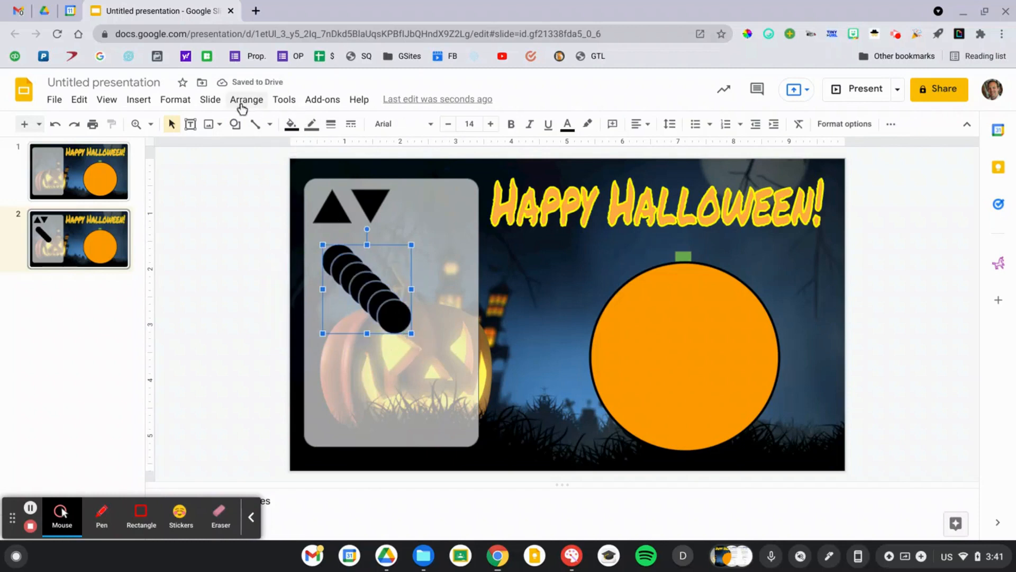
left_click(246, 100)
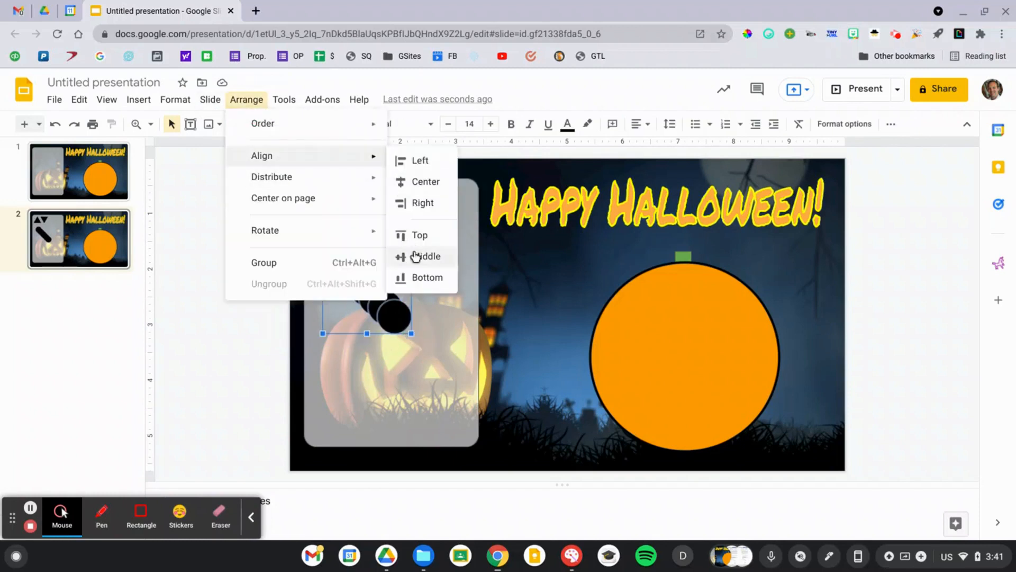
left_click(425, 256)
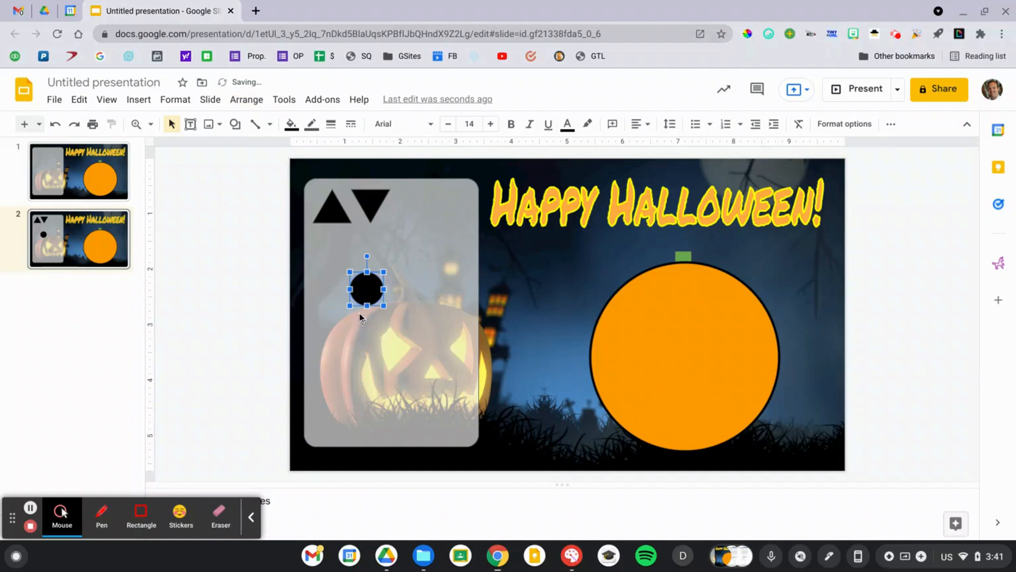
left_click_drag(366, 289, 441, 206)
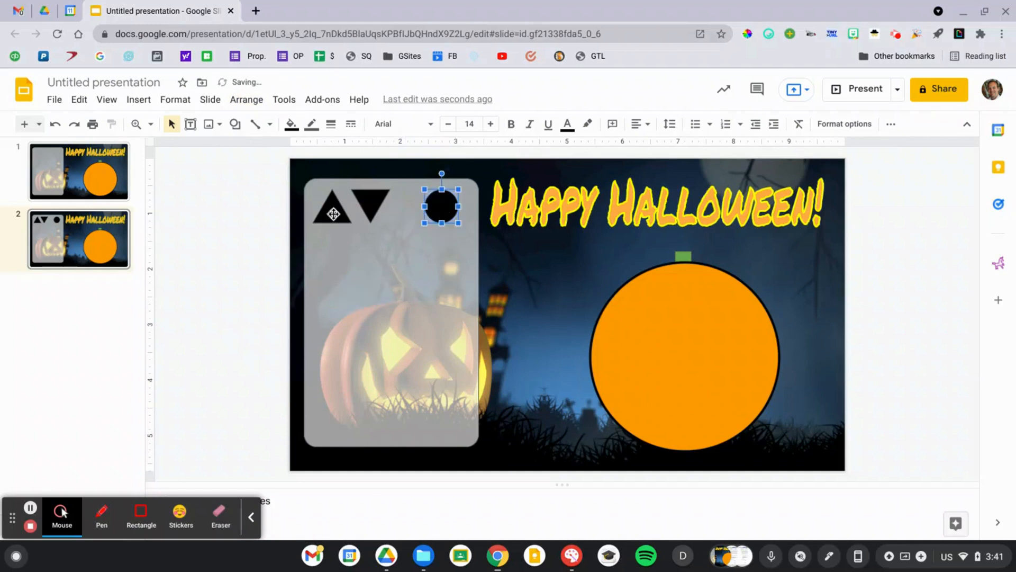
left_click(246, 100)
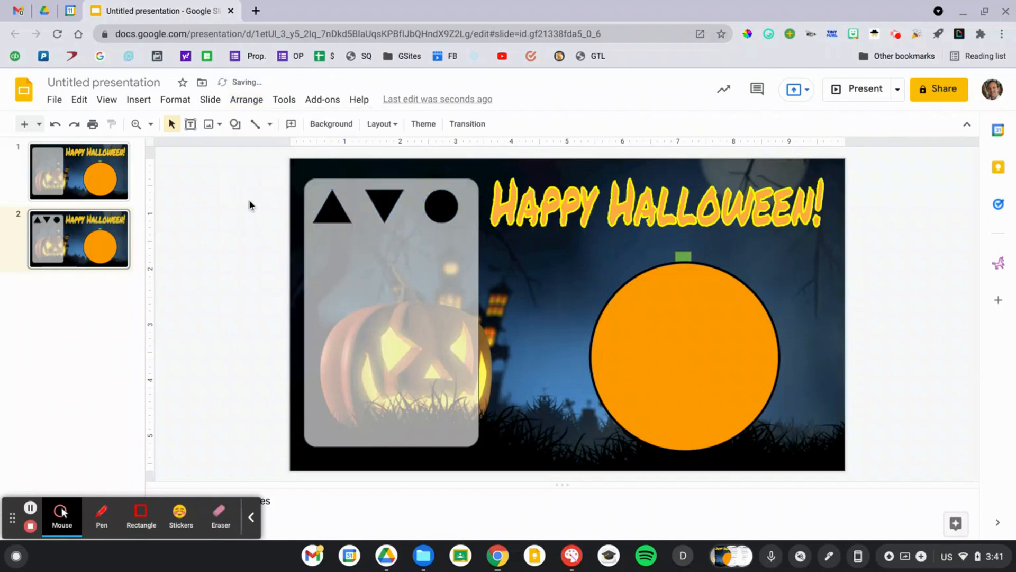
left_click(246, 100)
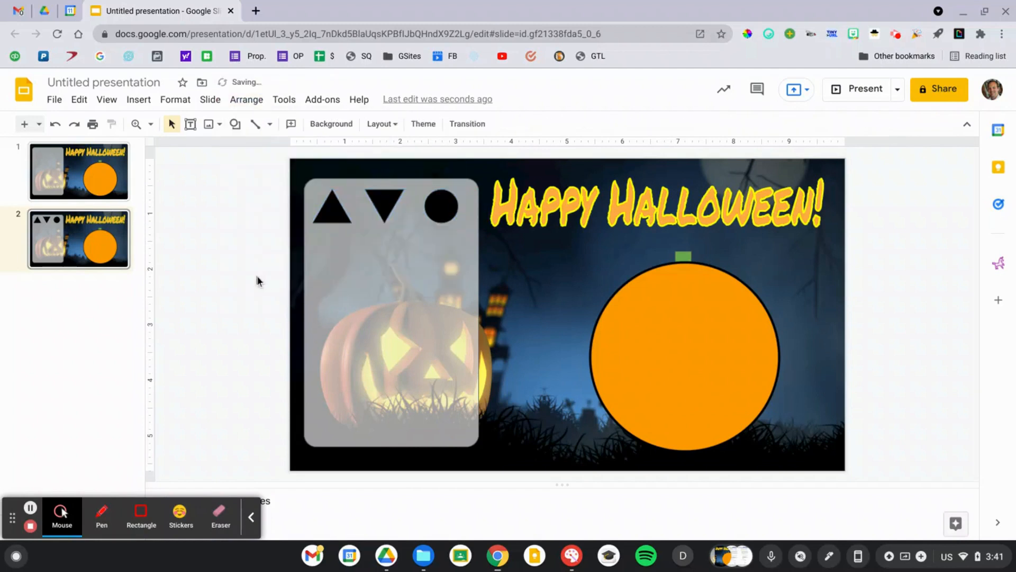
- Add yellow triangle, upside-down triangle and circle copies below the black row
left_click(235, 124)
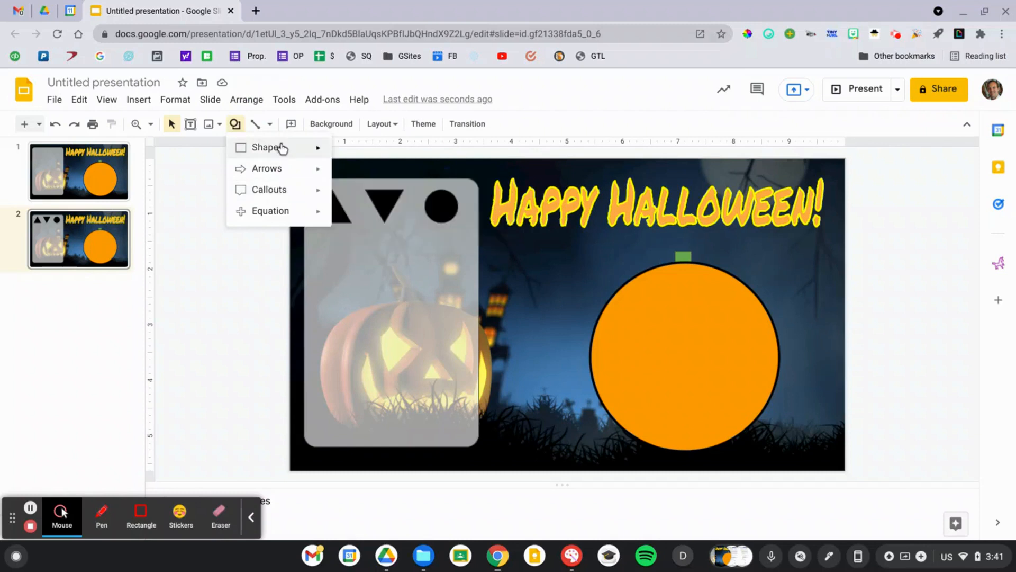
left_click(264, 147)
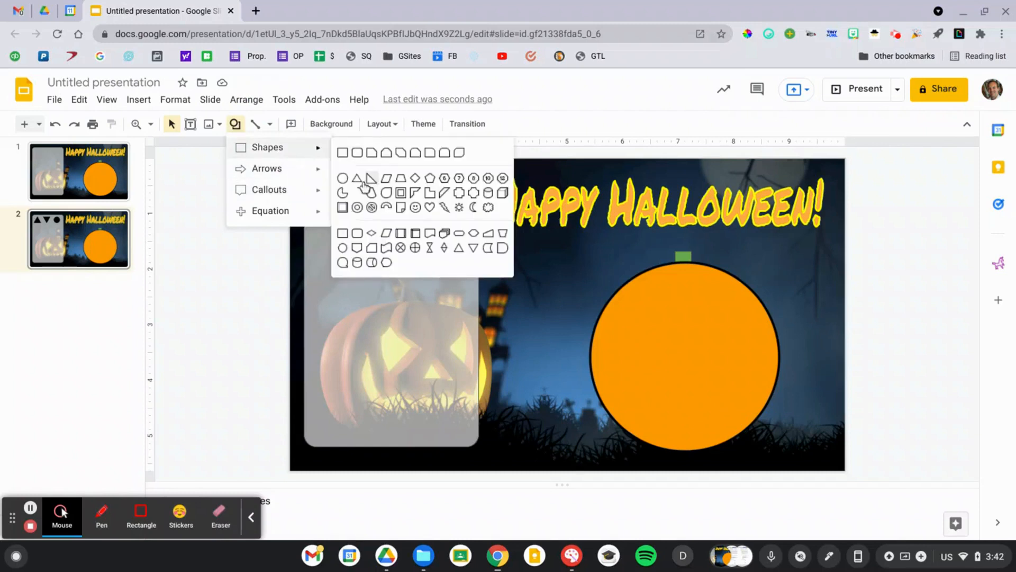
left_click(364, 179)
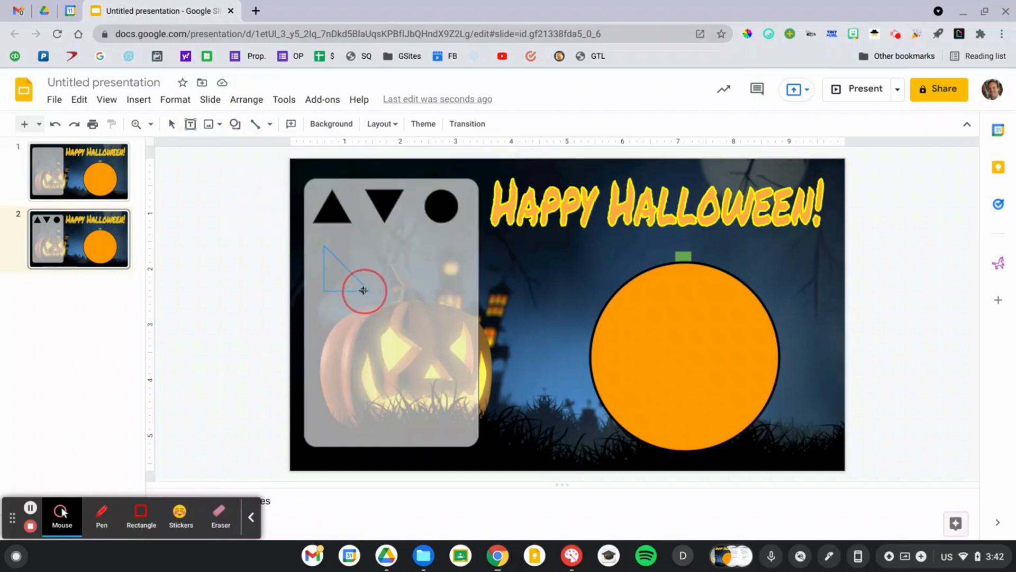
left_click(290, 124)
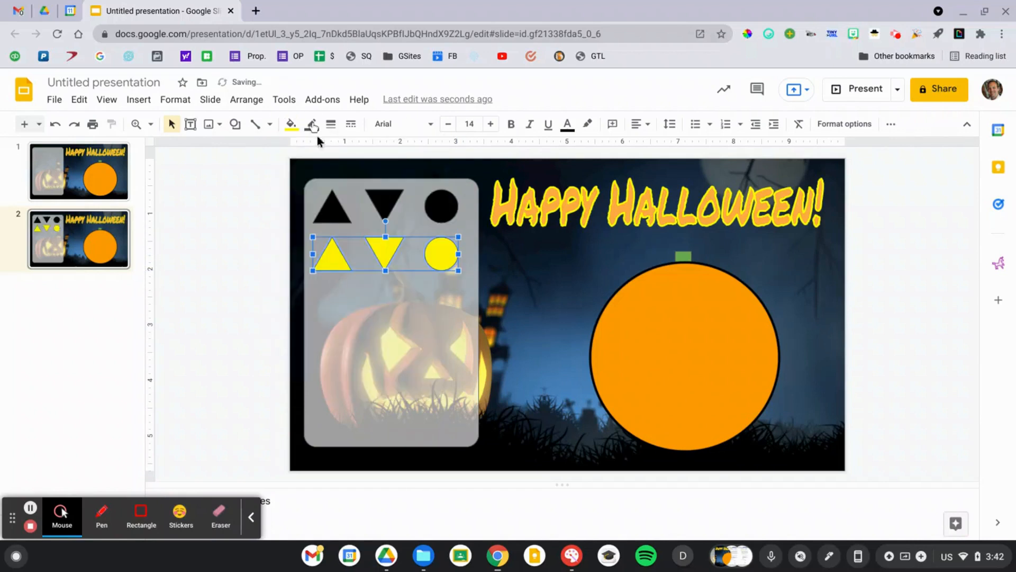
left_click(290, 124)
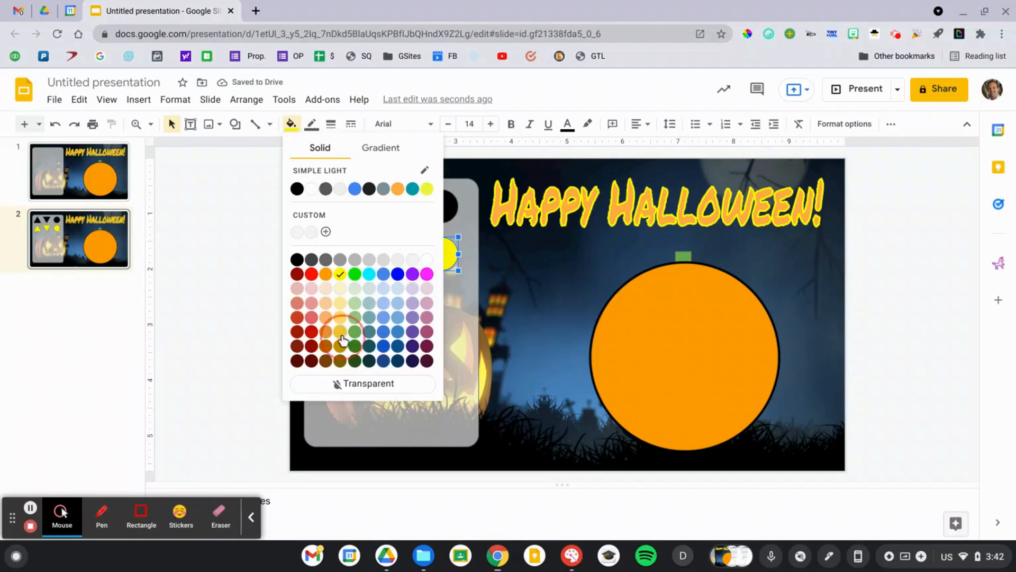
left_click(340, 331)
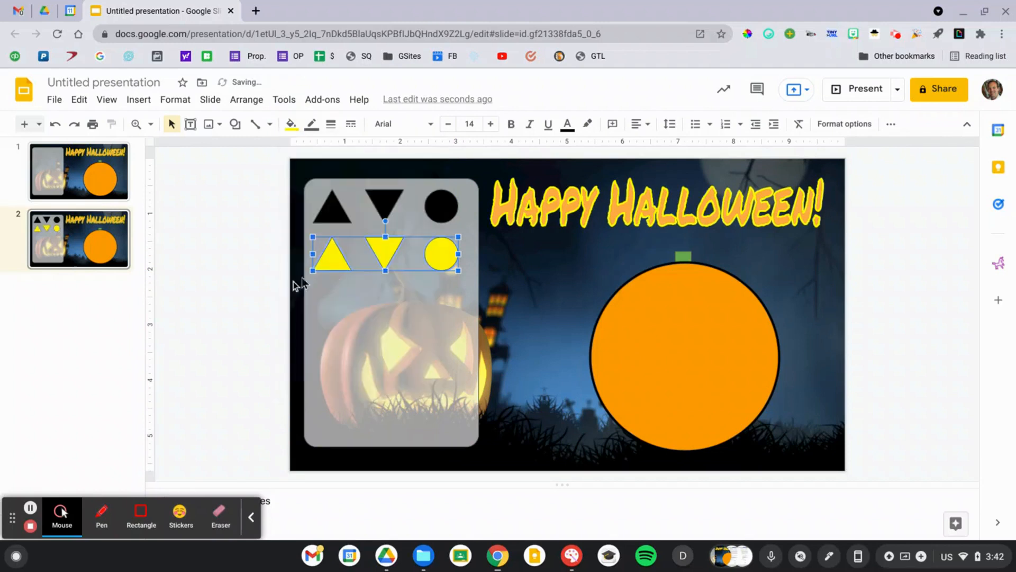
left_click(271, 123)
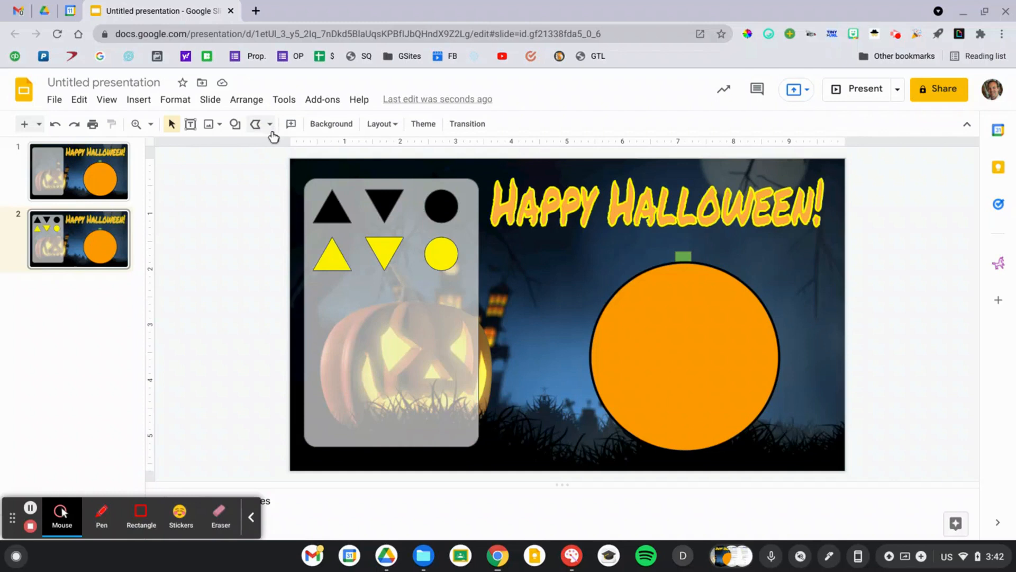
mouse_move(315, 304)
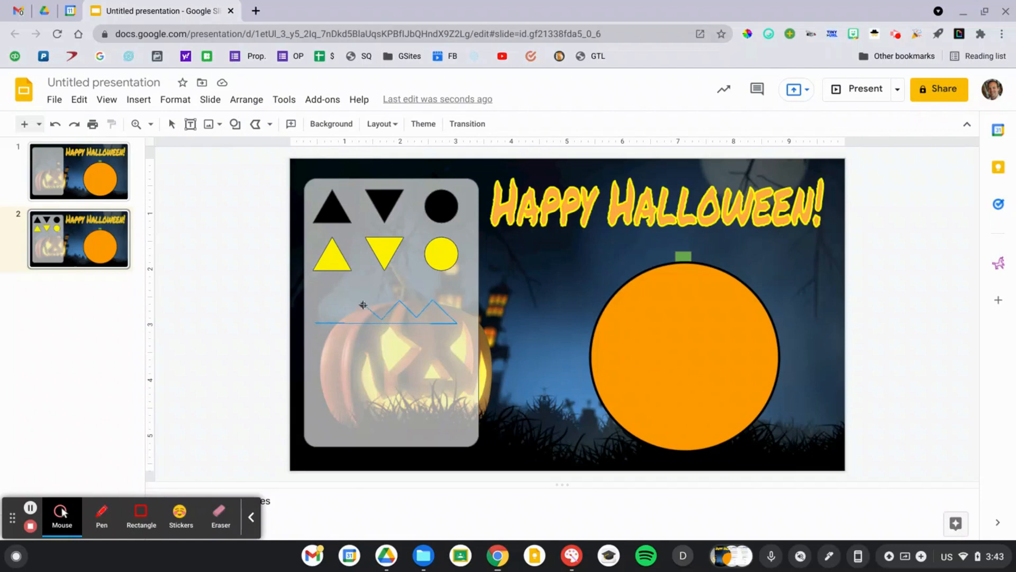
- Draw a black jagged teeth polyline and a curved black grin beneath the yellow row
left_click(386, 319)
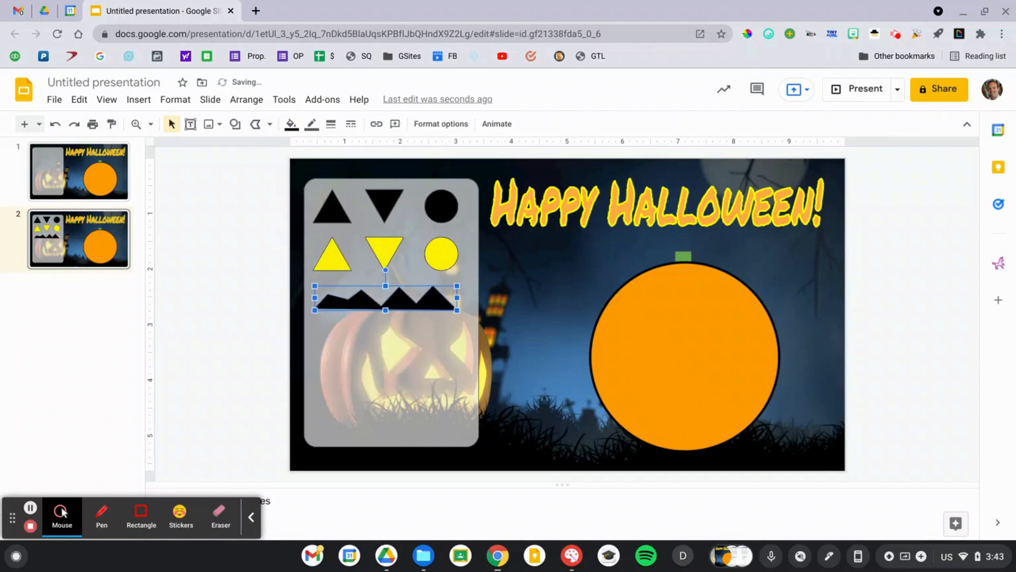
left_click(270, 123)
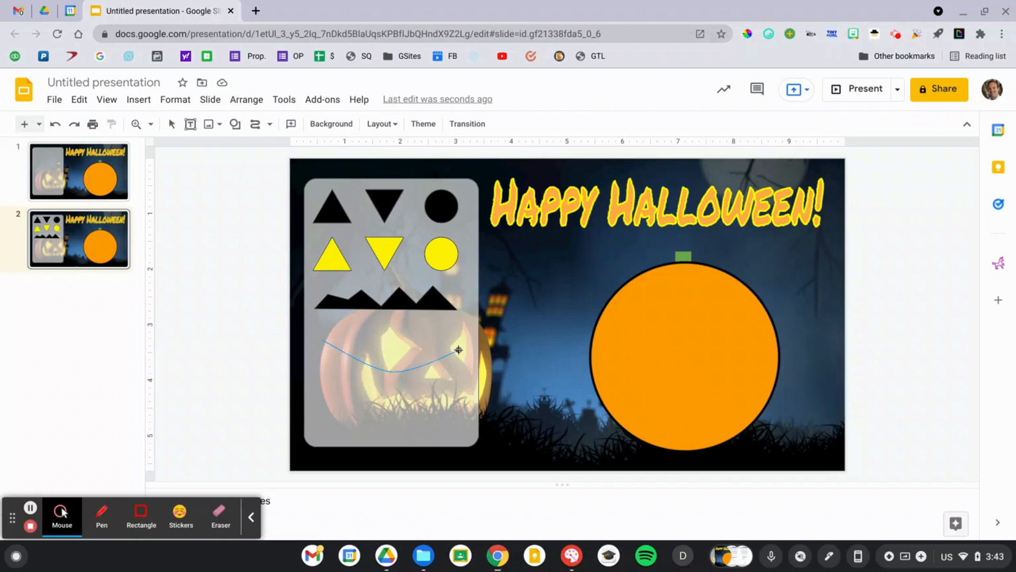
left_click_drag(454, 350, 428, 347)
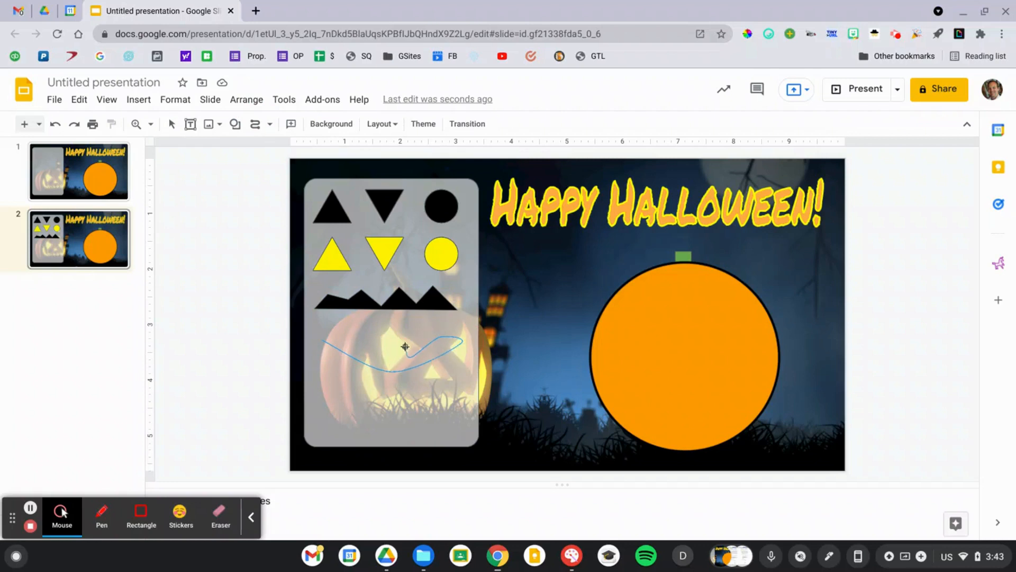
mouse_move(390, 344)
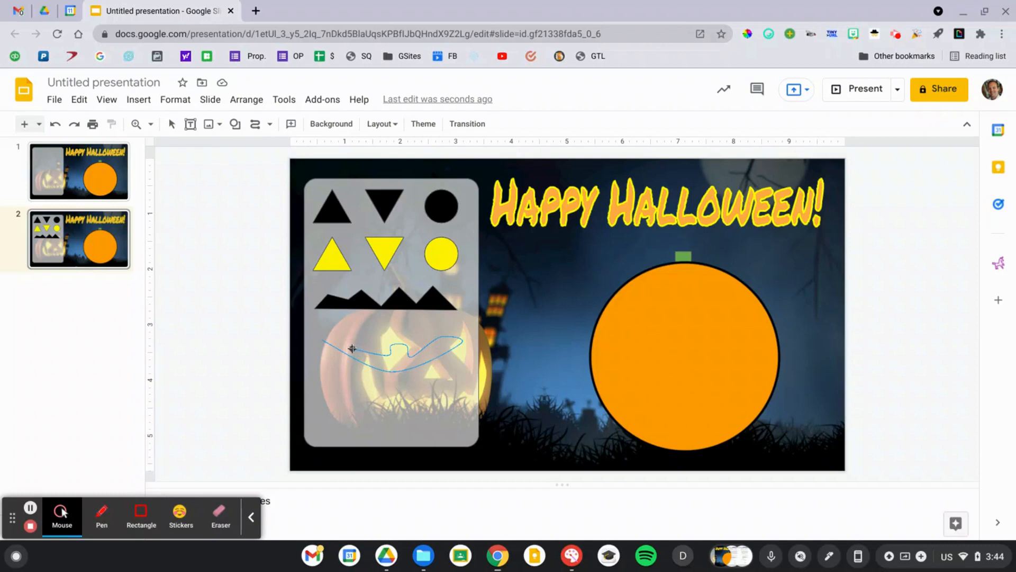
mouse_move(321, 341)
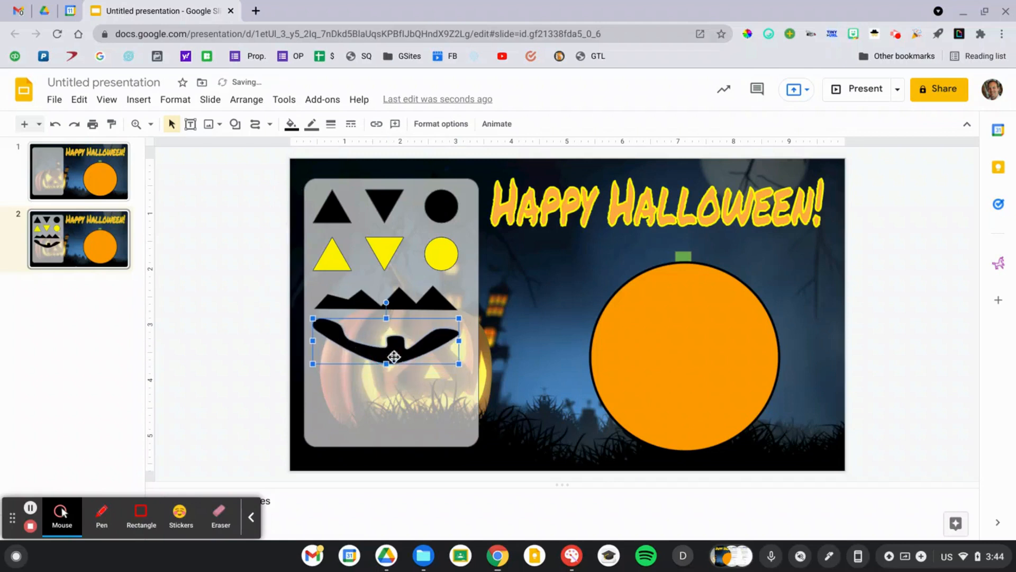
left_click(239, 180)
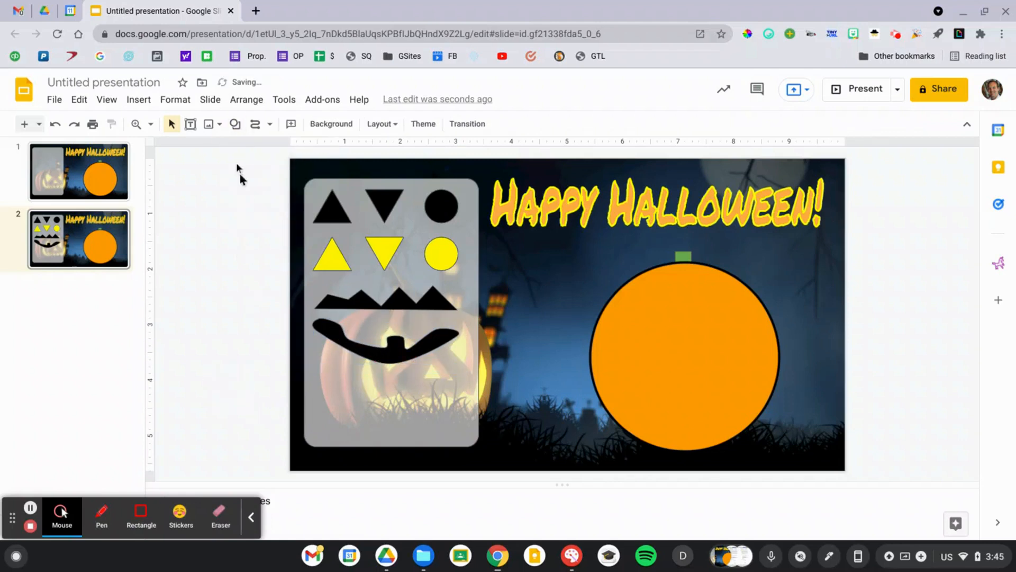
- Type the 'Create your own shape!' polyline instructions into a new text box
left_click(189, 124)
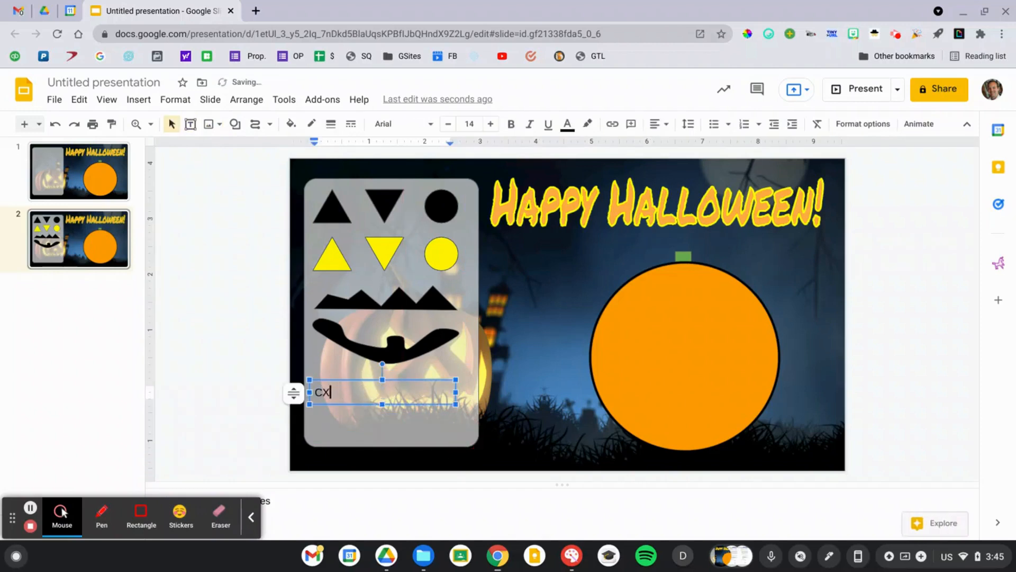
type("Create your own shape!")
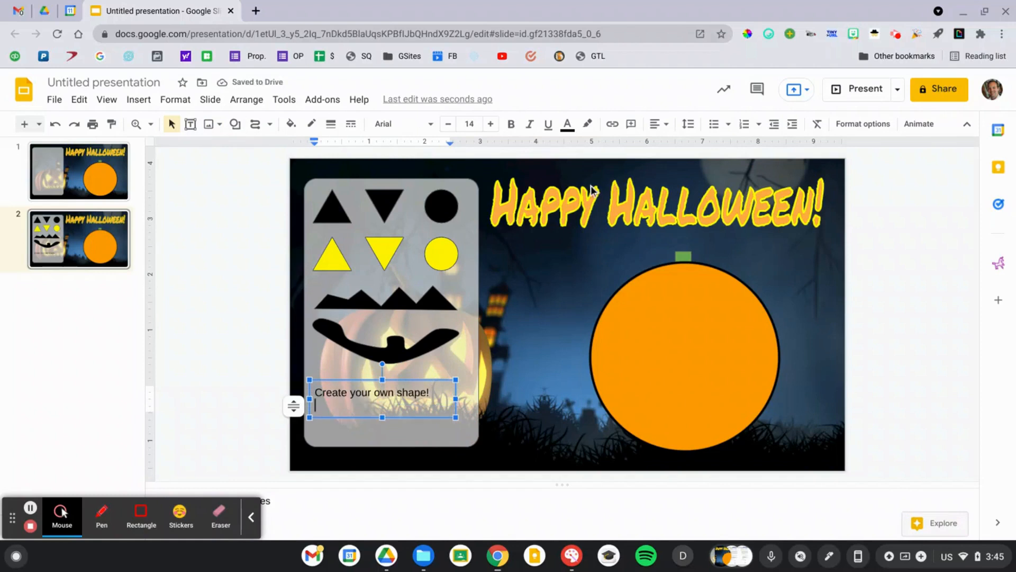
type("Use the")
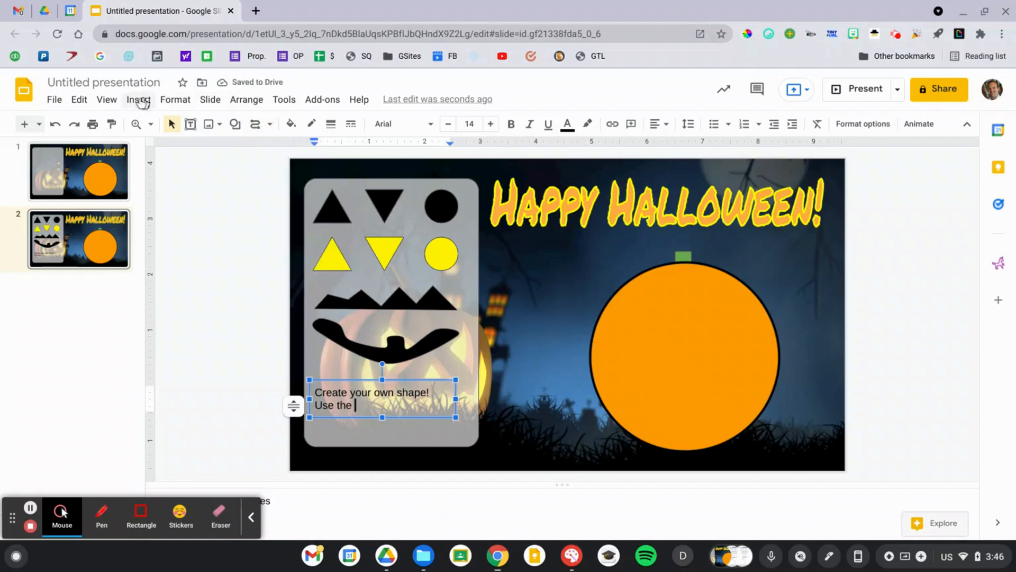
left_click(139, 100)
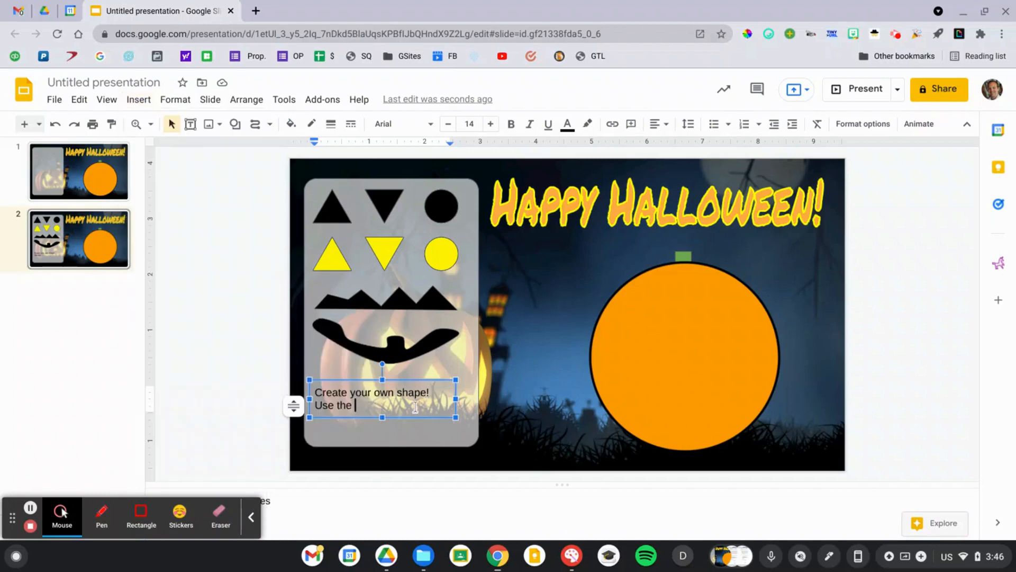
type("\"polyline\" tool")
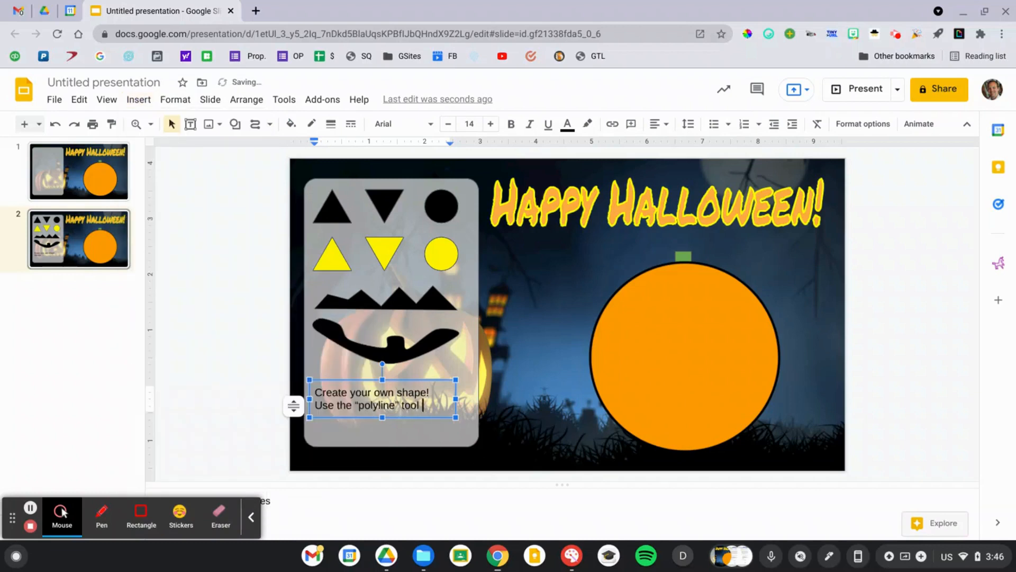
type("to create a custom shape.")
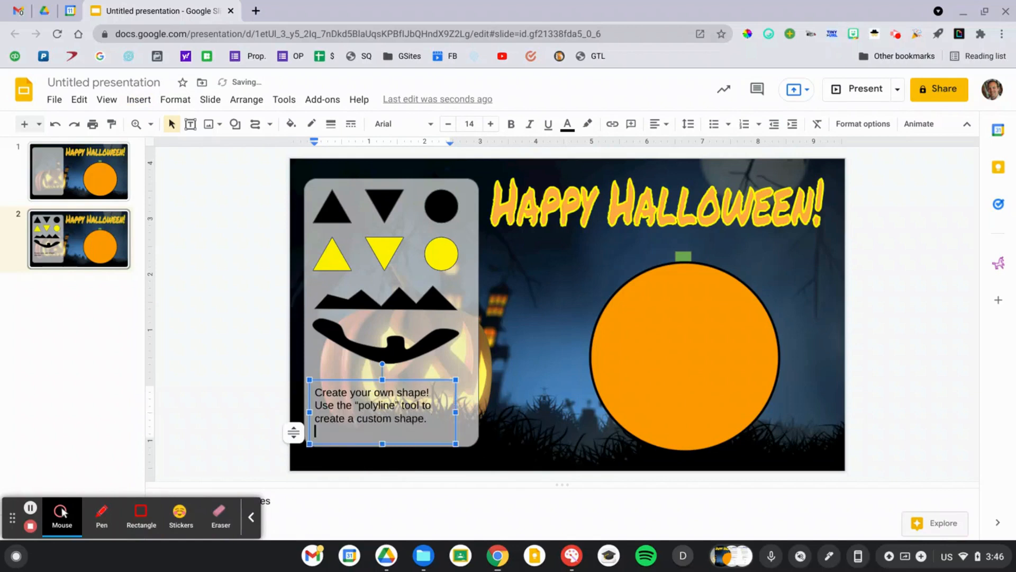
type("Insert > Line >")
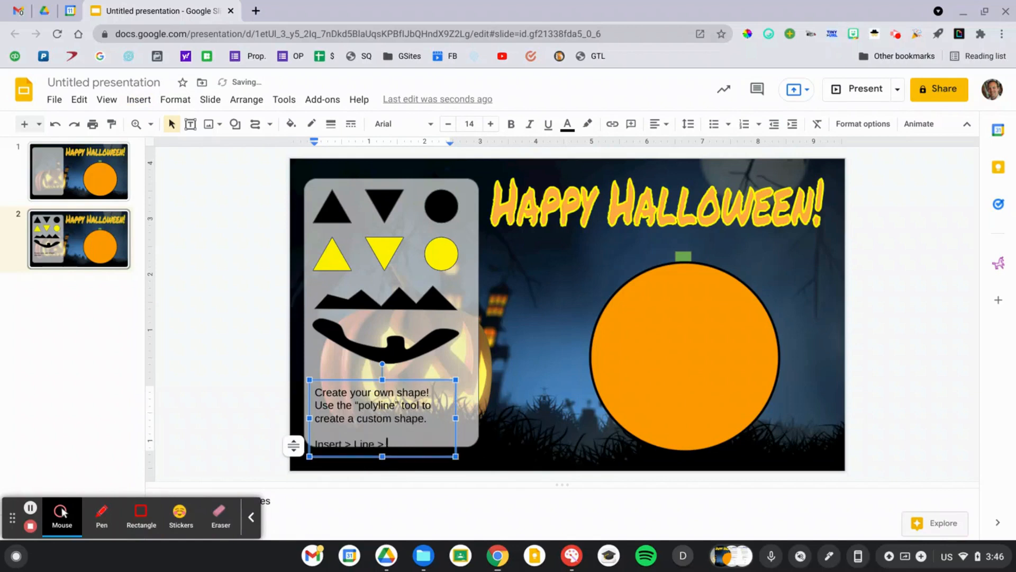
- Bold the heading, shrink the explanation text and resize the box
left_click(469, 123)
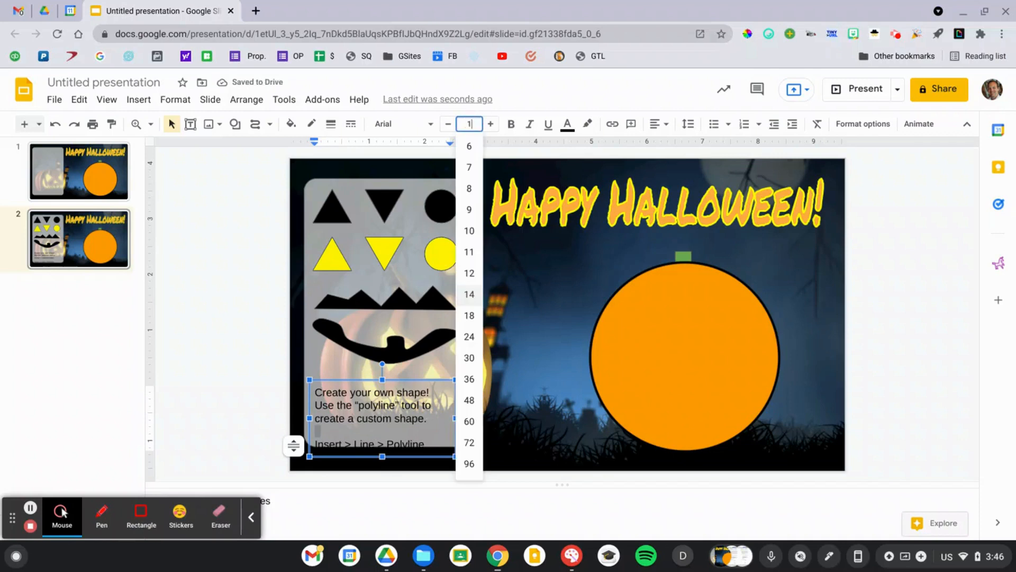
left_click(469, 294)
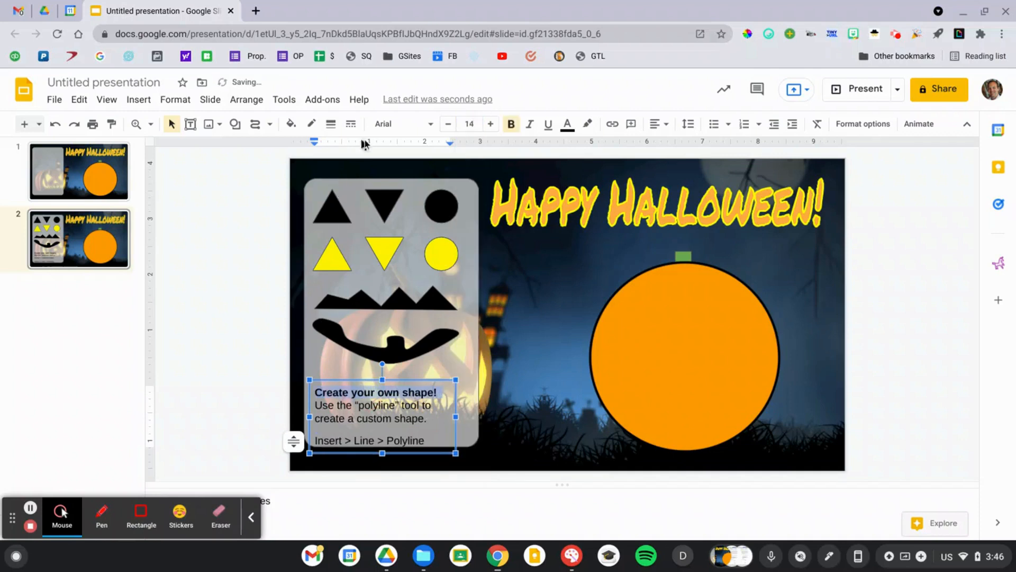
left_click(491, 124)
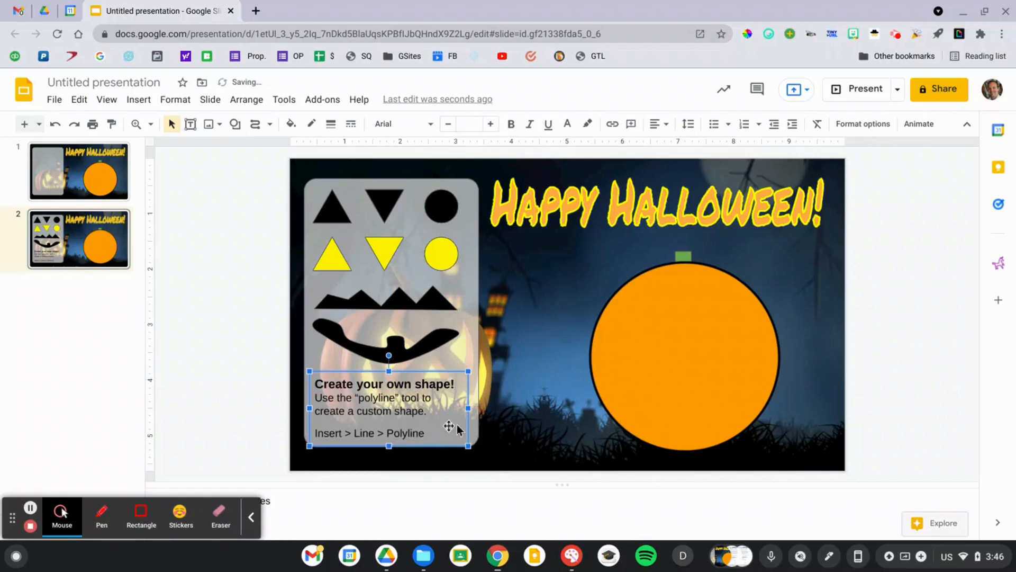
left_click(367, 432)
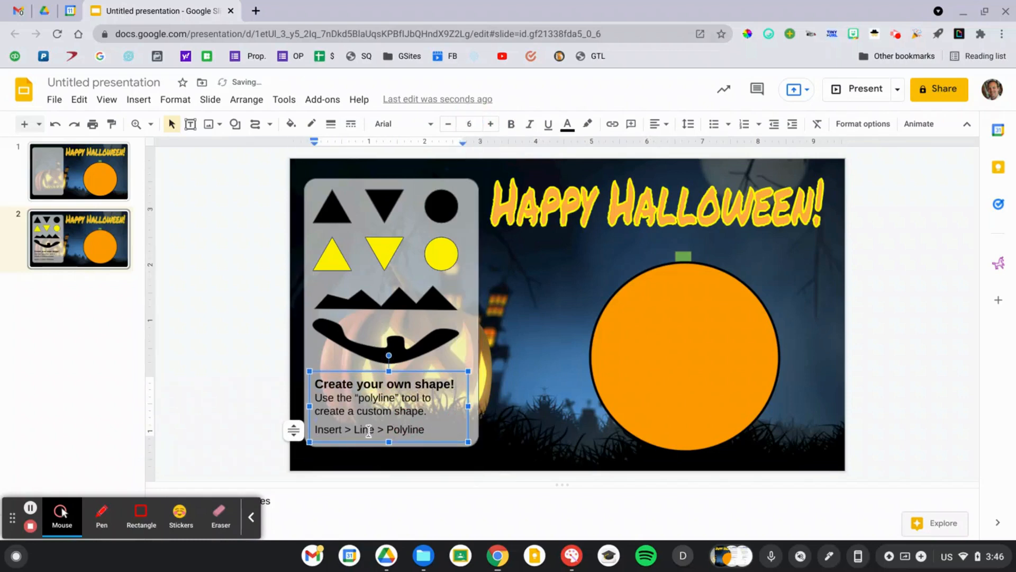
left_click(491, 124)
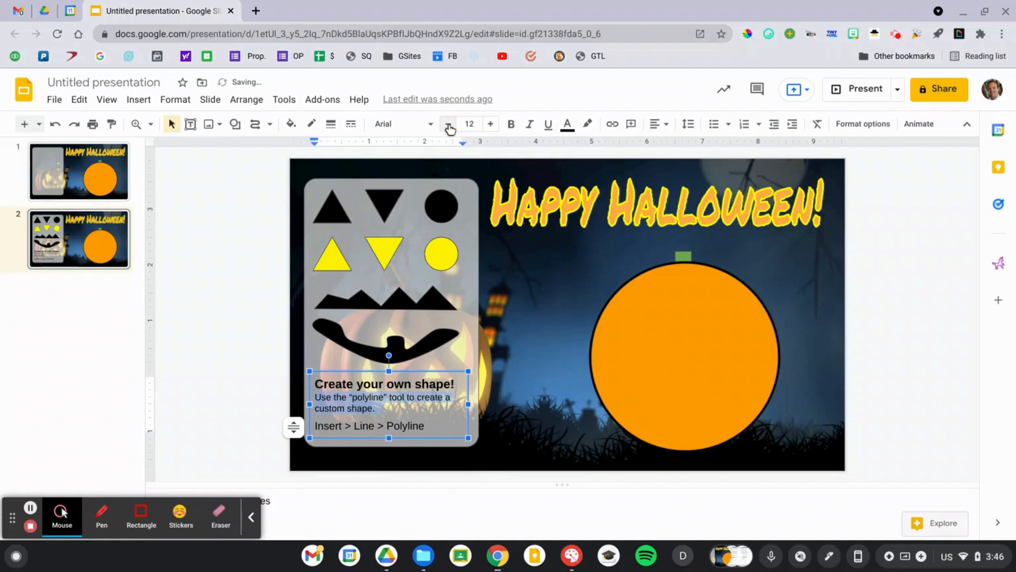
left_click(246, 332)
type("Pumpkin Carving")
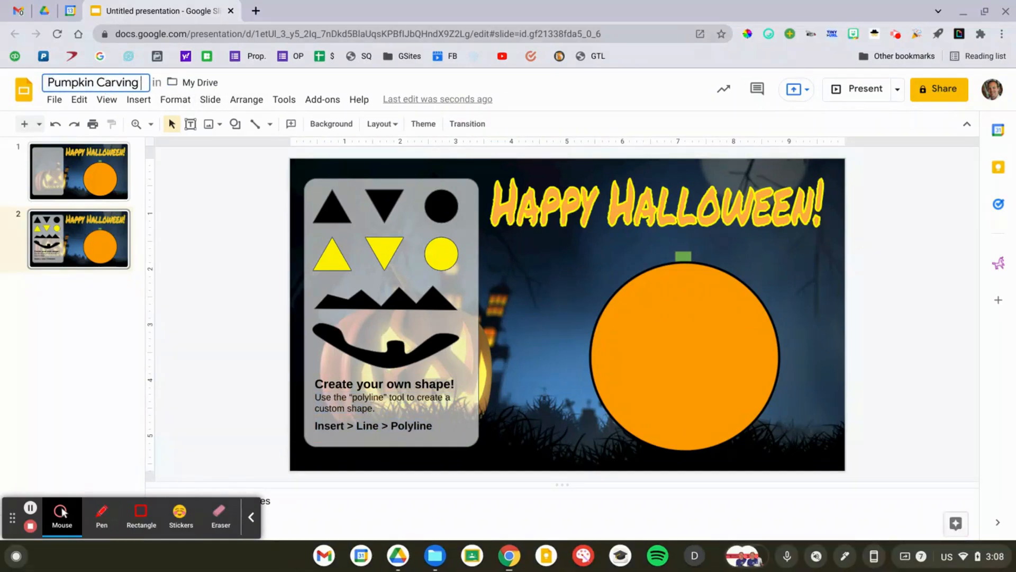
- Make the 'Pumpkin Carving (student)' copy and scroll through its duplicated activity slides
left_click(53, 100)
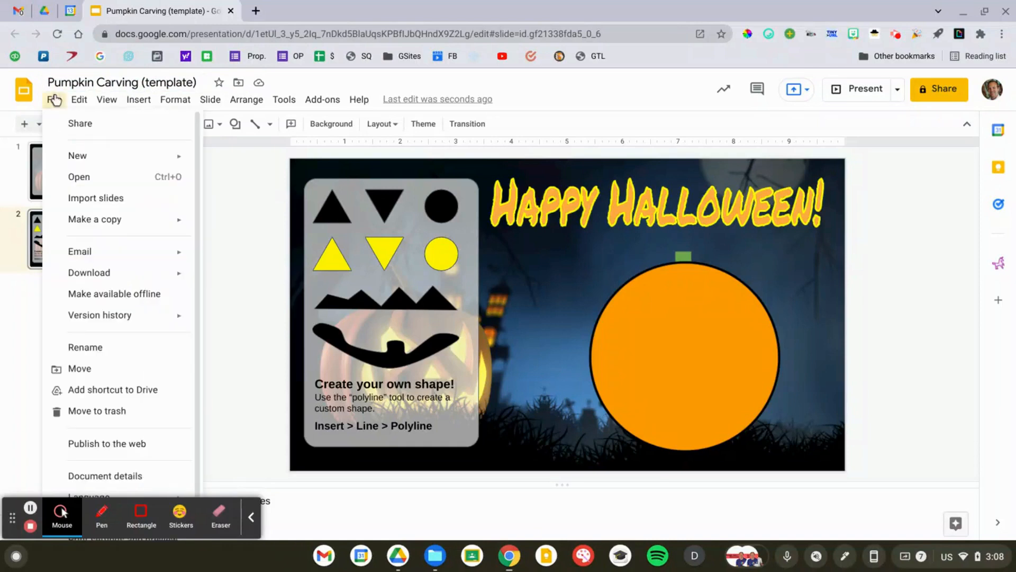
mouse_move(95, 219)
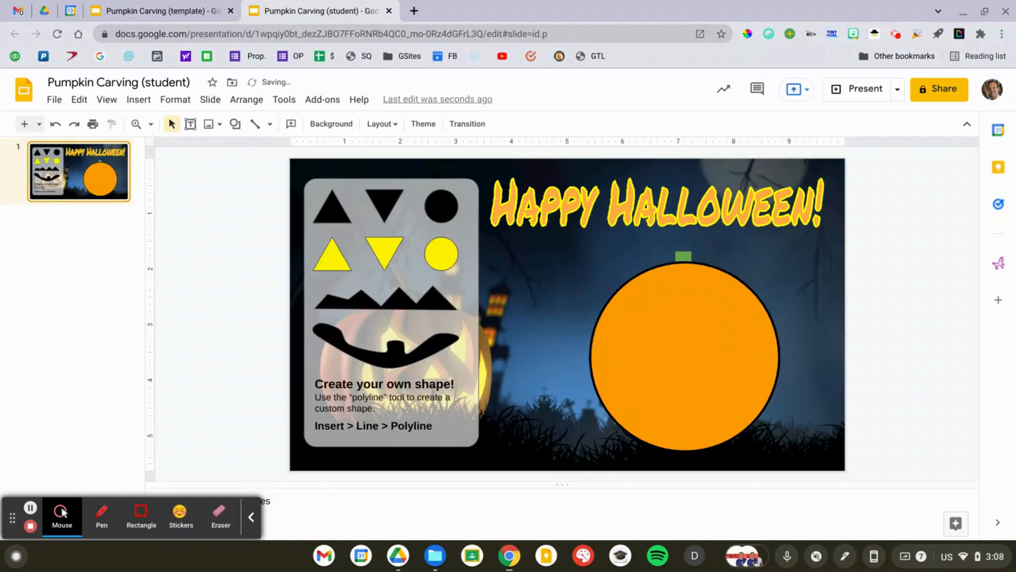
scroll("down", 3)
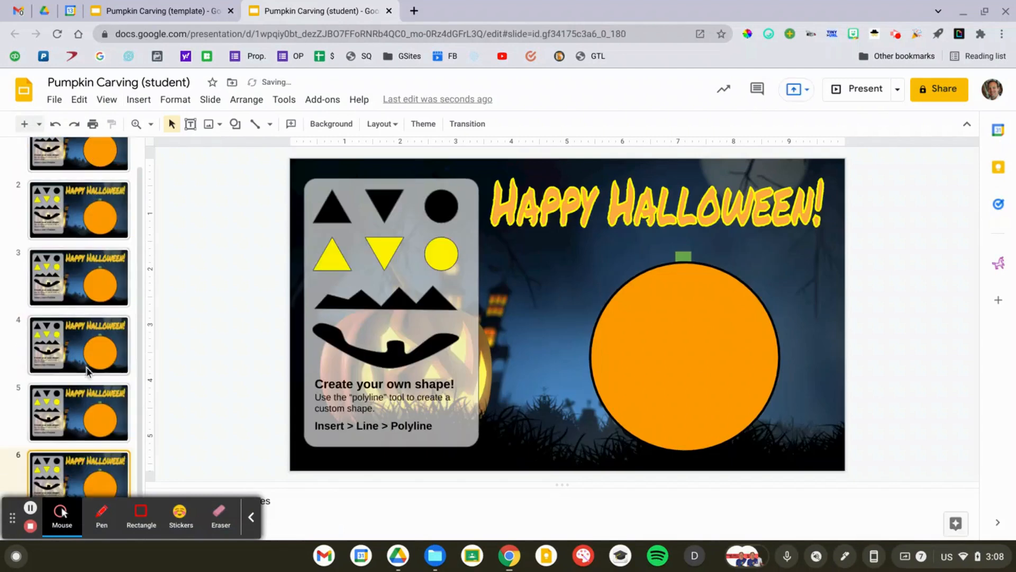
scroll("down", 3)
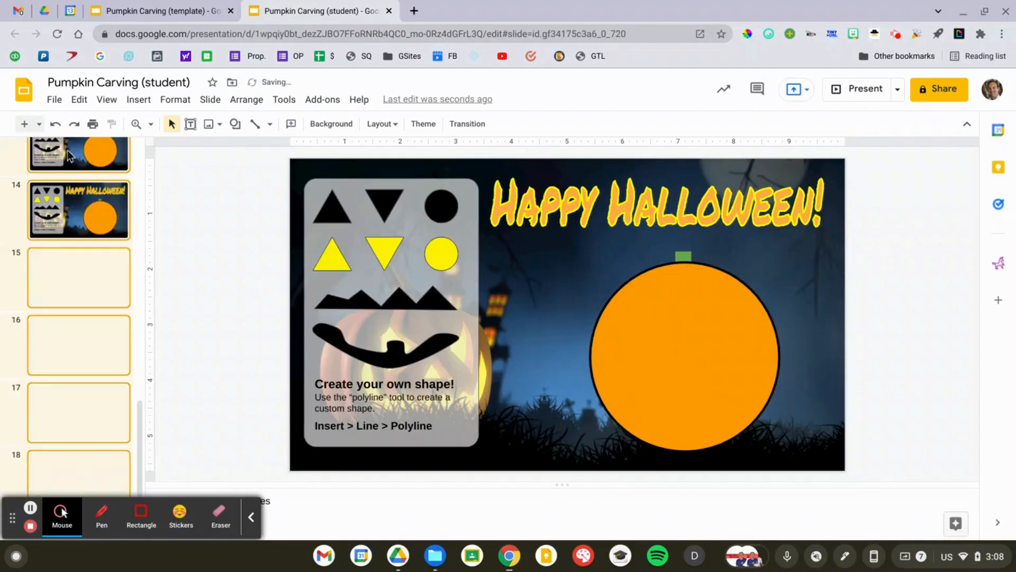